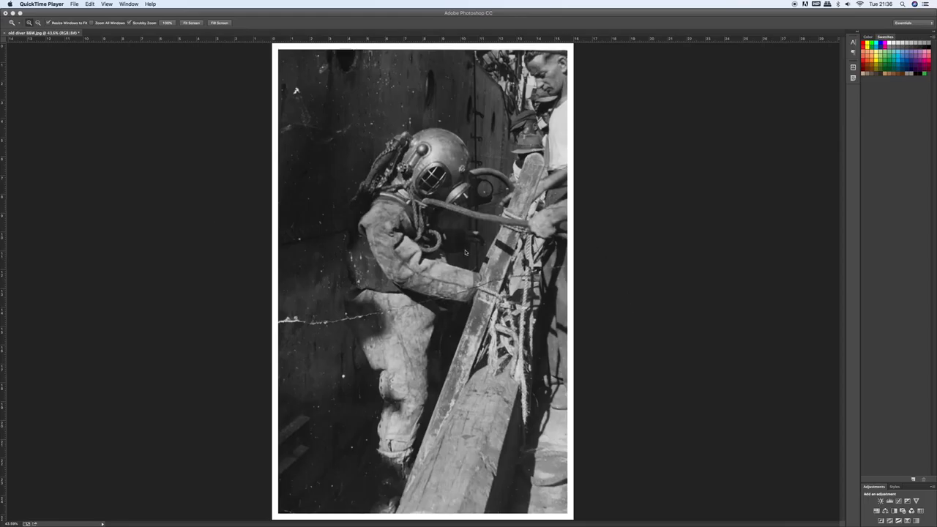
mouse_move(451, 255)
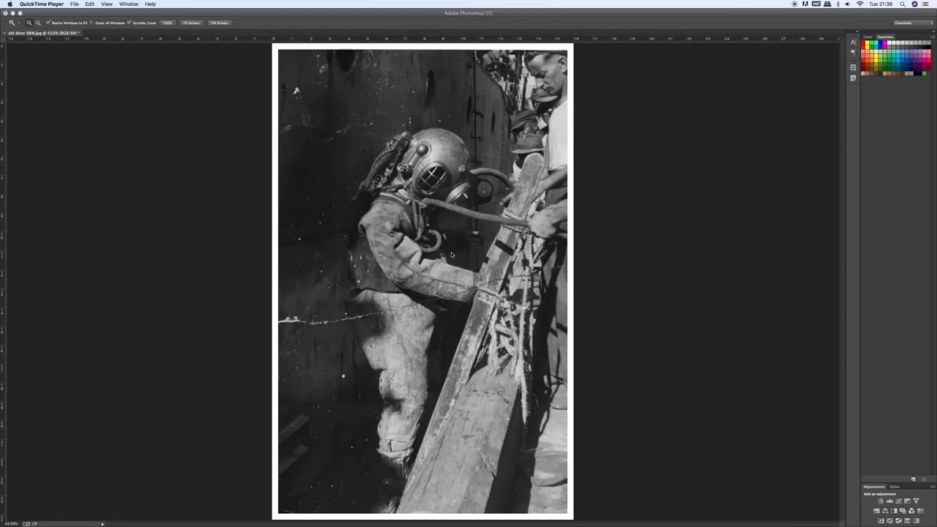
mouse_move(456, 284)
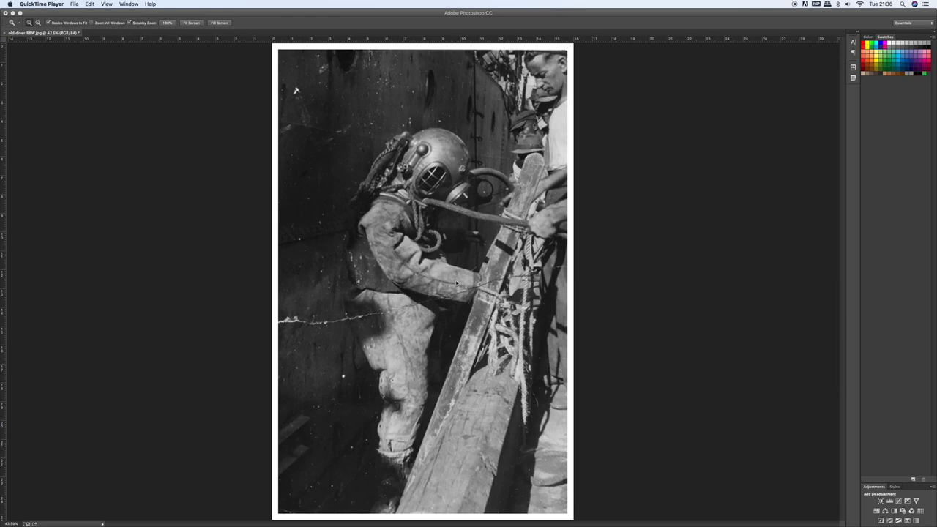
mouse_move(296, 328)
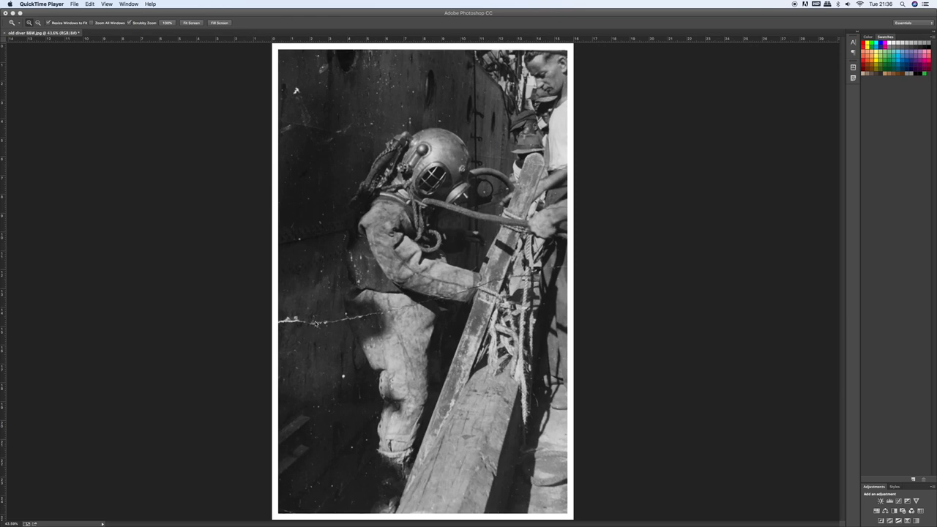
mouse_move(472, 283)
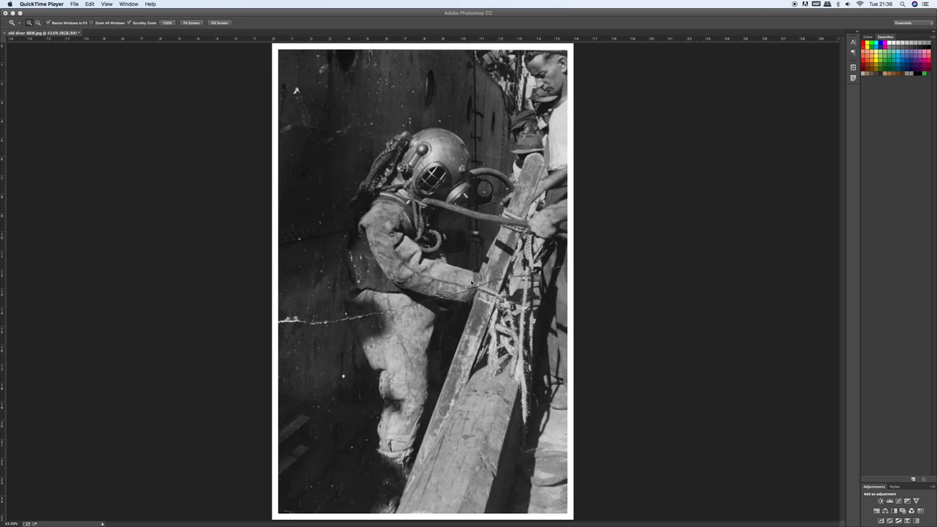
mouse_move(339, 140)
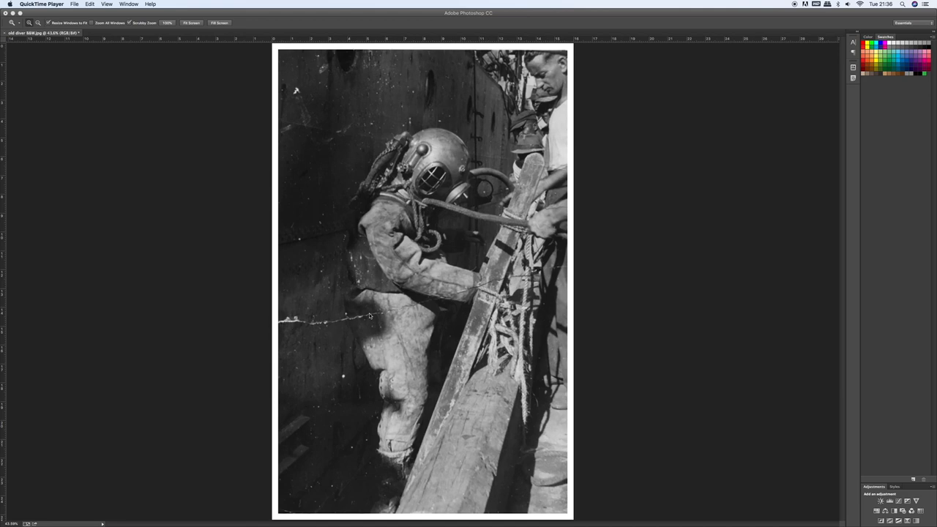
mouse_move(560, 272)
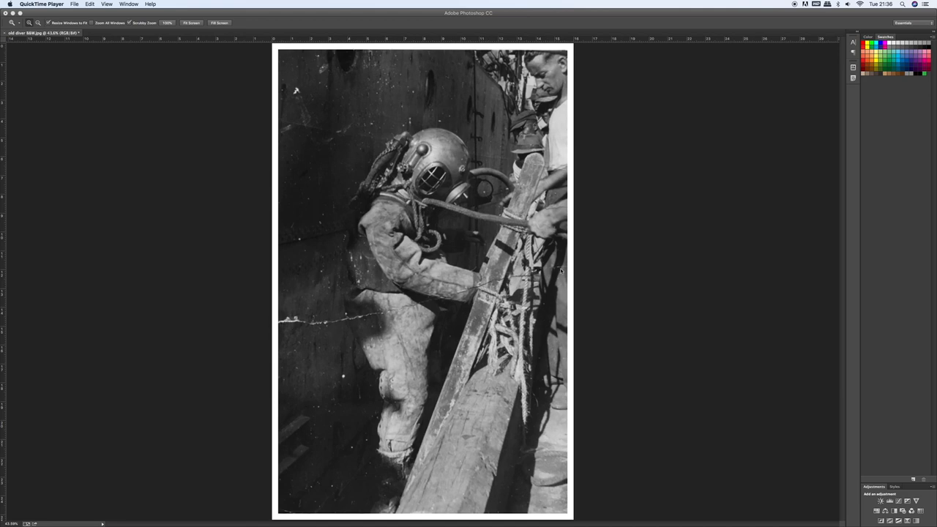
mouse_move(298, 127)
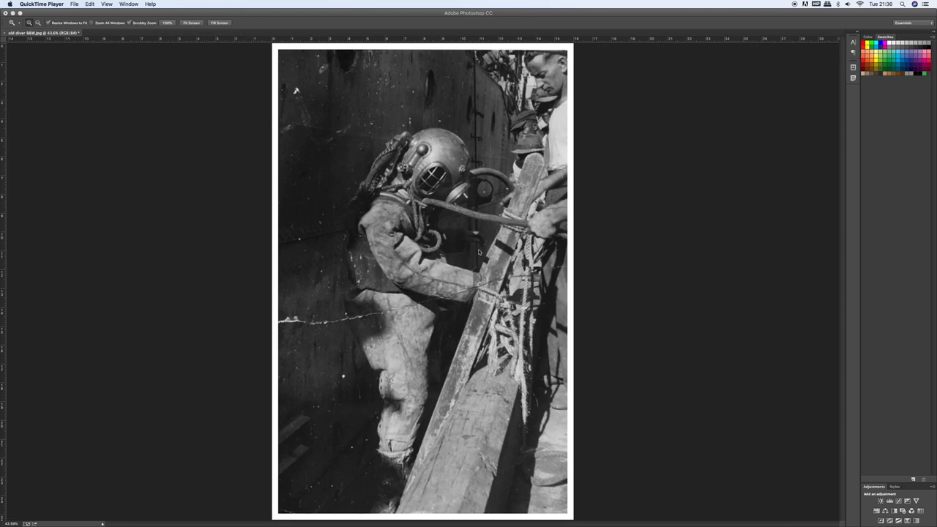
mouse_move(350, 450)
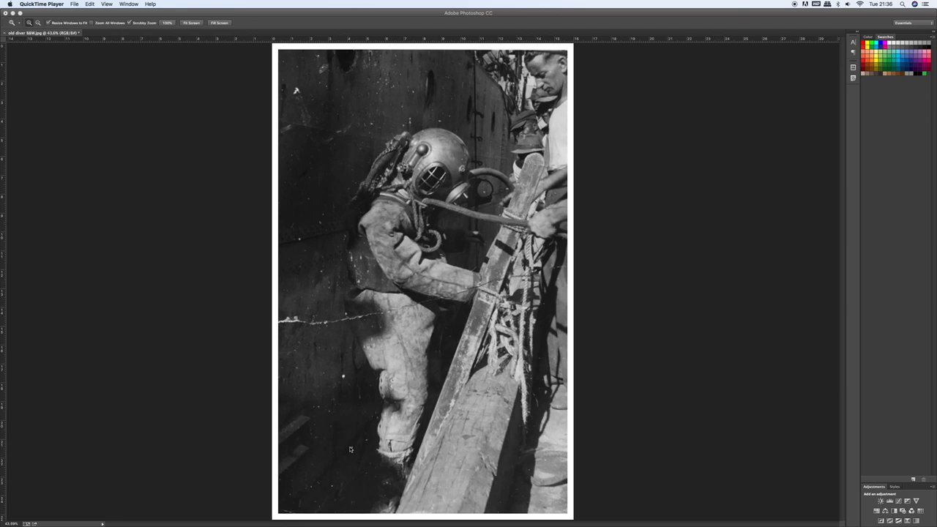
mouse_move(337, 390)
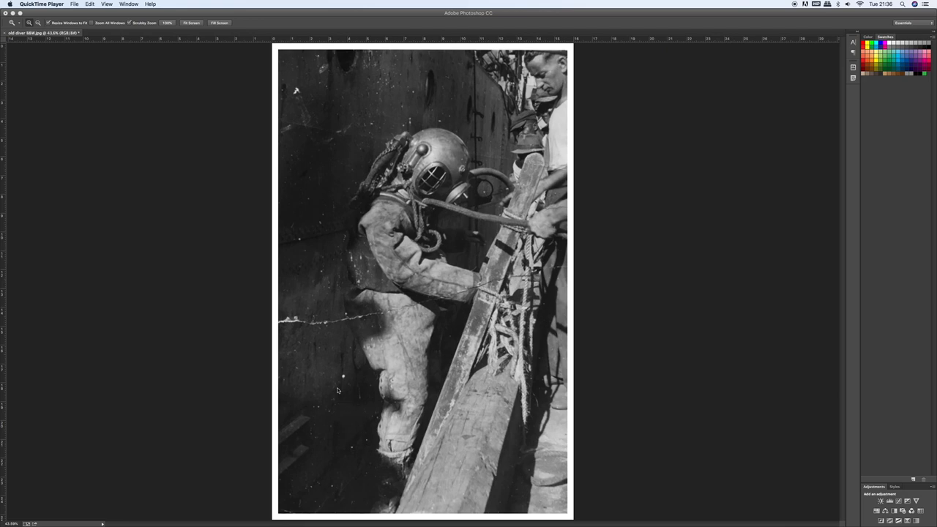
mouse_move(344, 376)
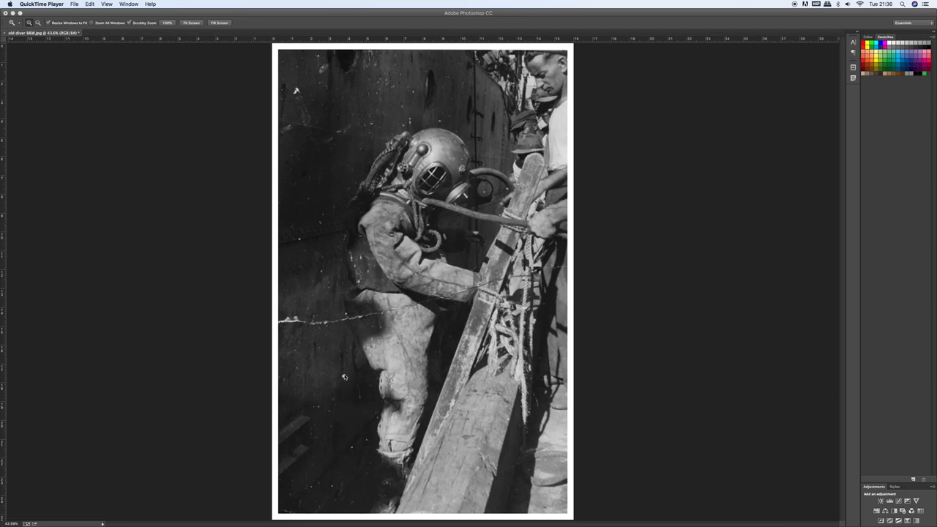
mouse_move(326, 274)
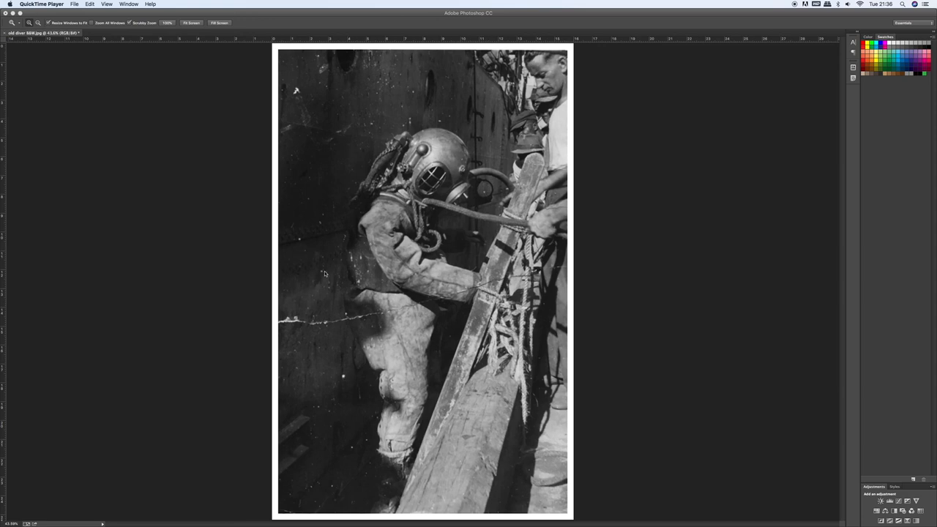
mouse_move(322, 214)
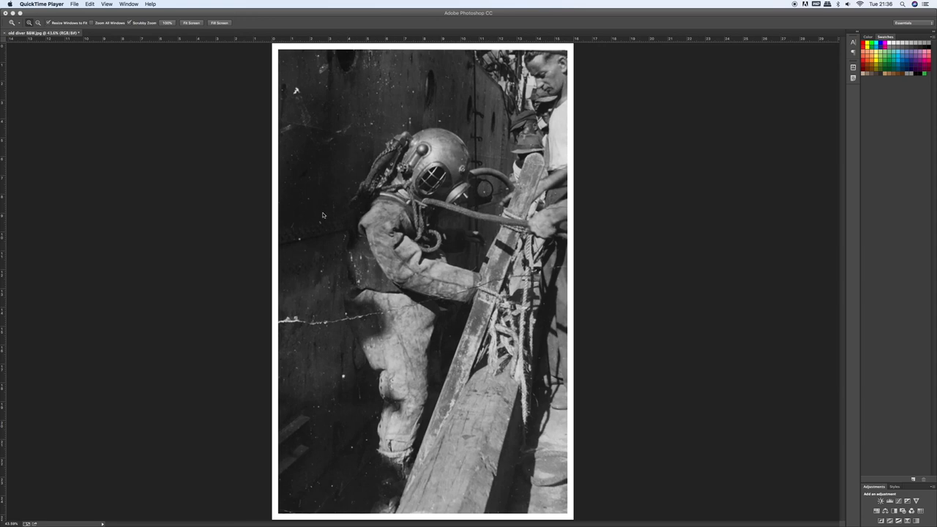
mouse_move(309, 207)
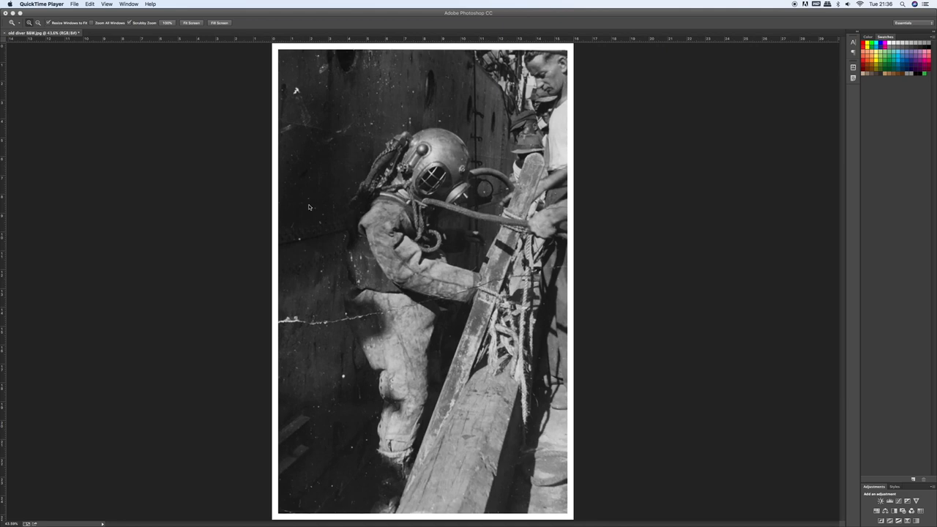
mouse_move(289, 129)
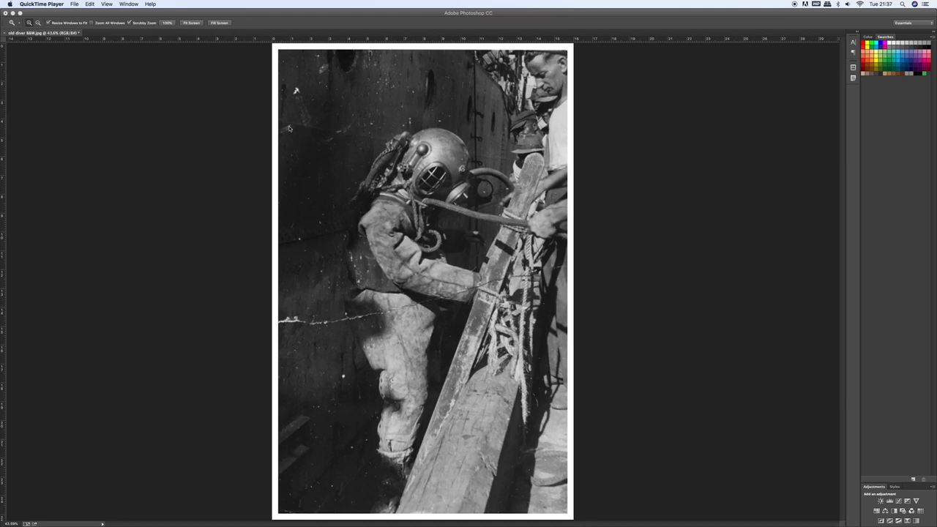
mouse_move(296, 107)
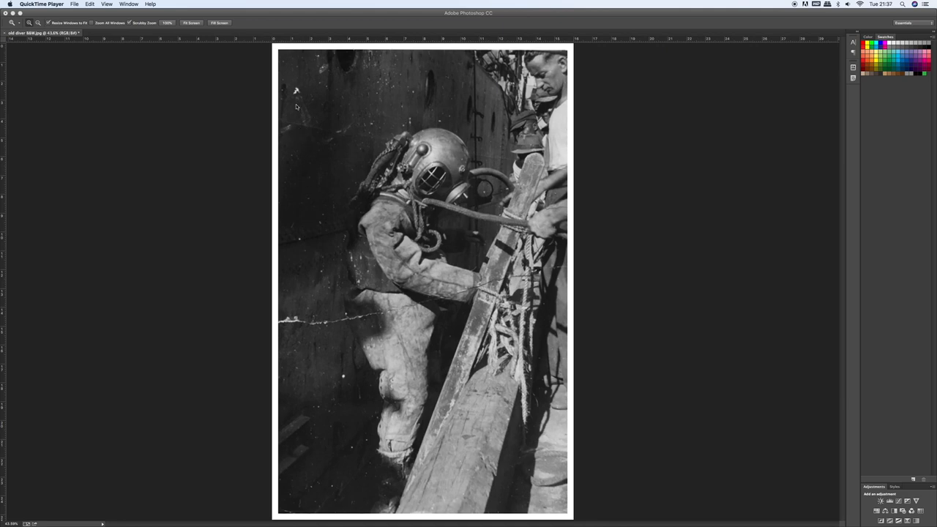
mouse_move(353, 132)
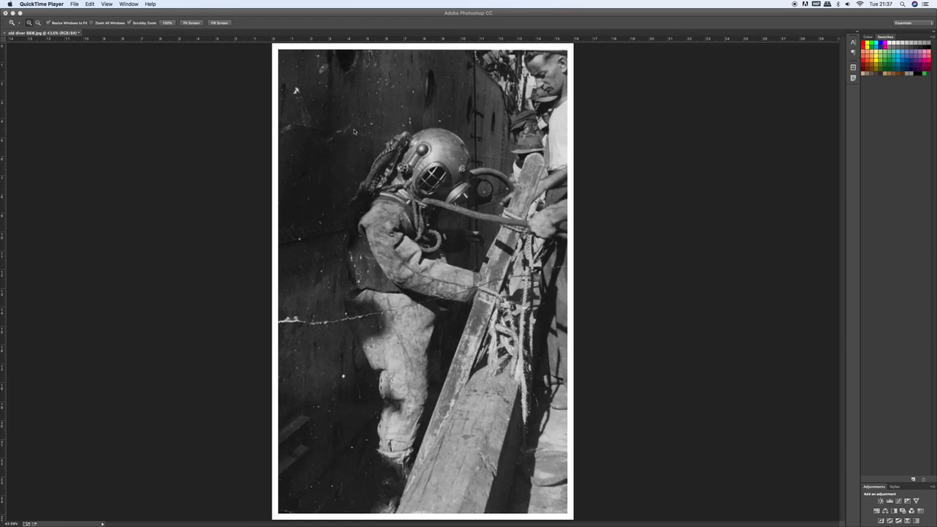
mouse_move(338, 139)
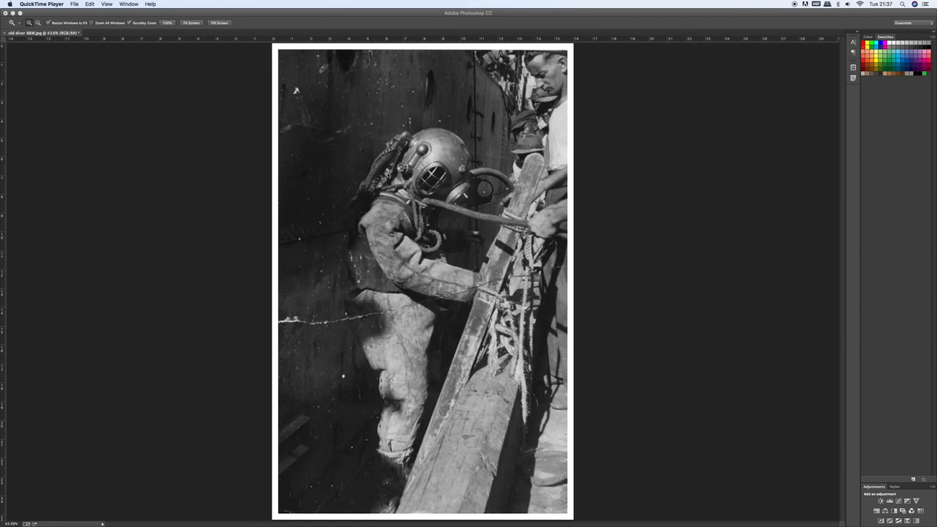
mouse_move(457, 213)
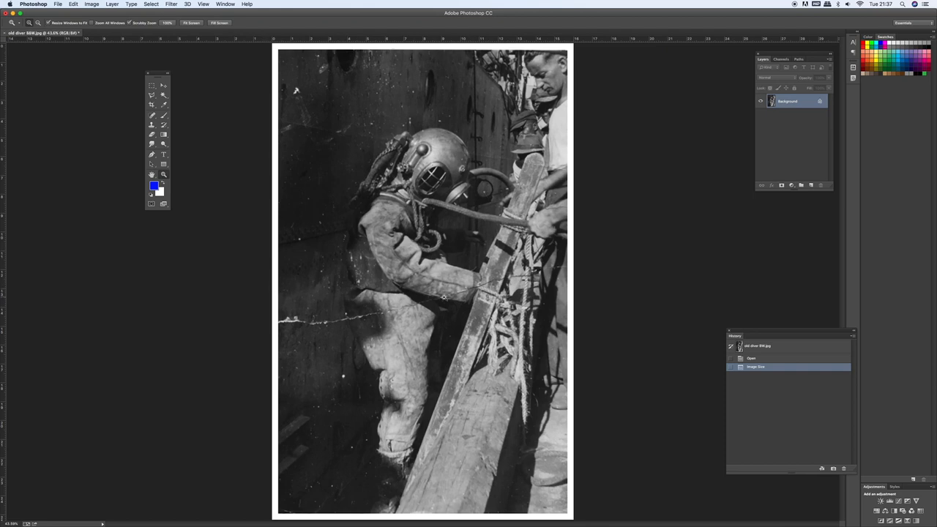
mouse_move(247, 201)
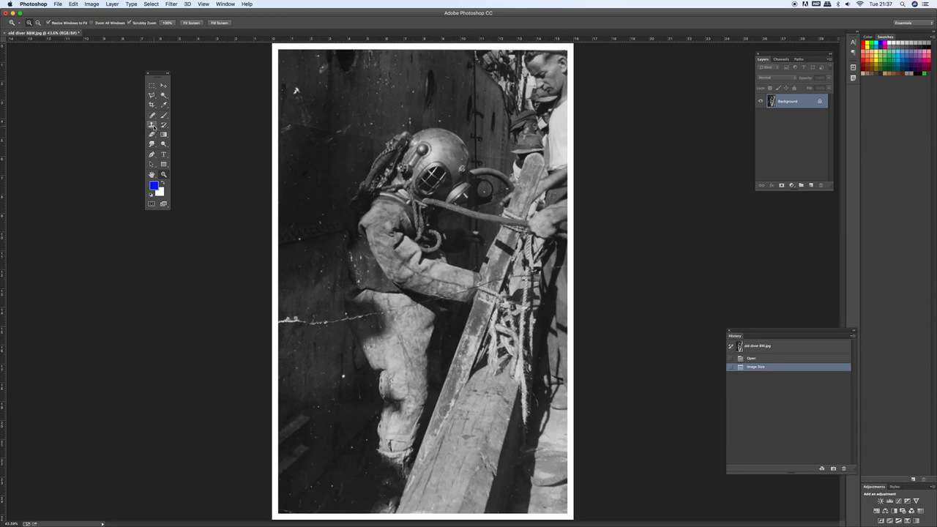
mouse_move(155, 75)
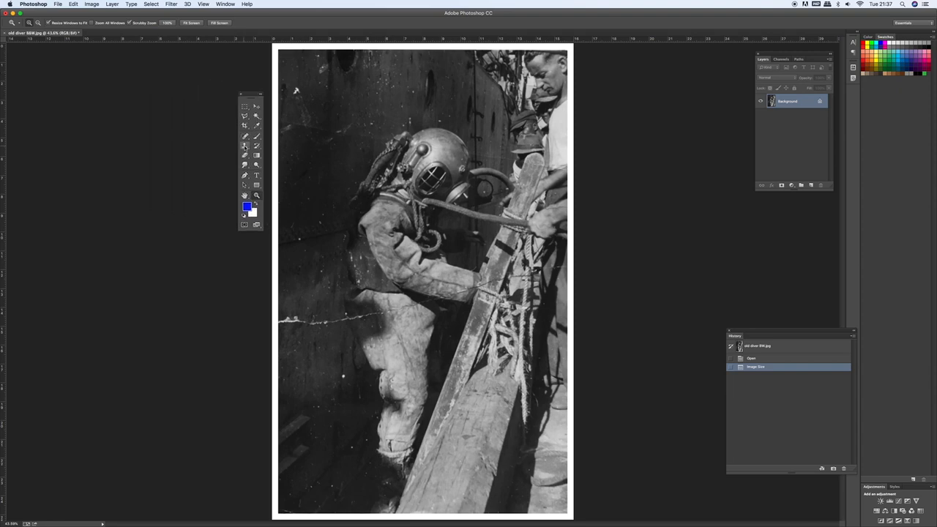
Select the Clone Stamp tool from the toolbar.
left_click(244, 145)
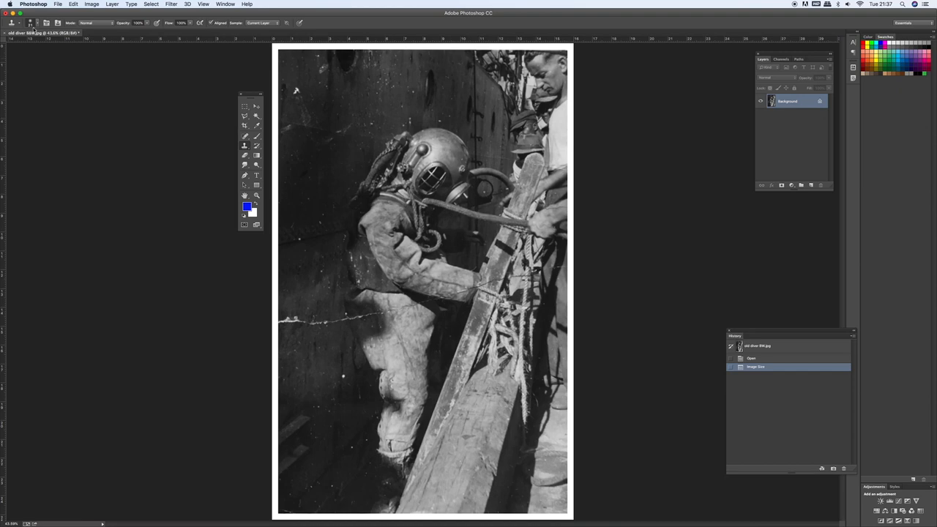
left_click(42, 23)
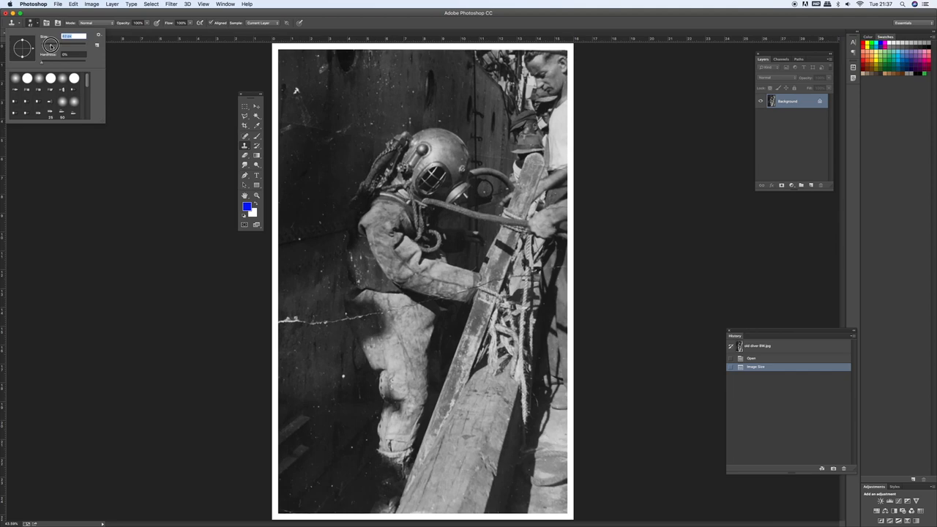
mouse_move(151, 120)
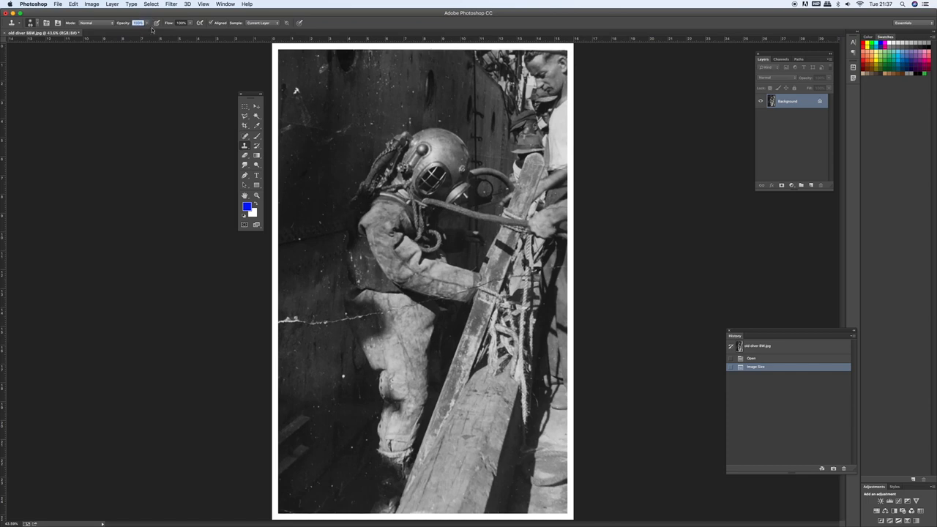
mouse_move(170, 37)
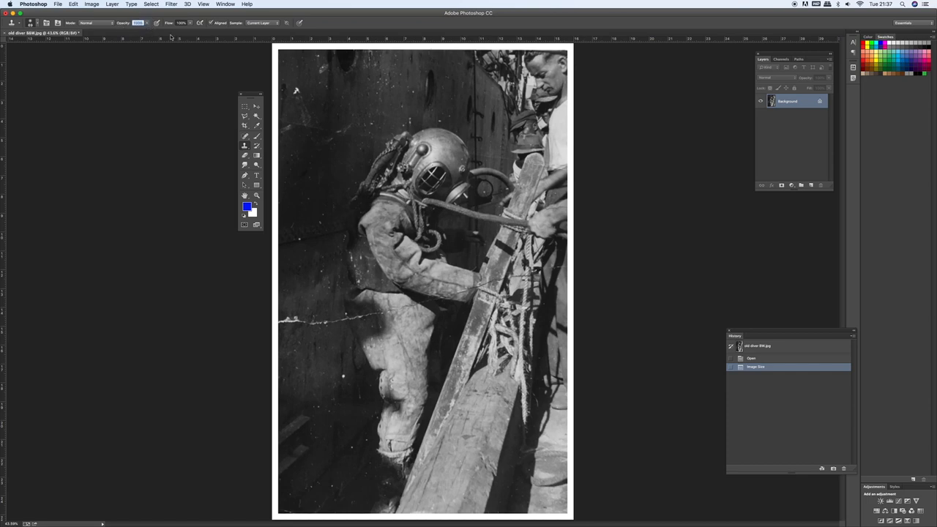
mouse_move(335, 313)
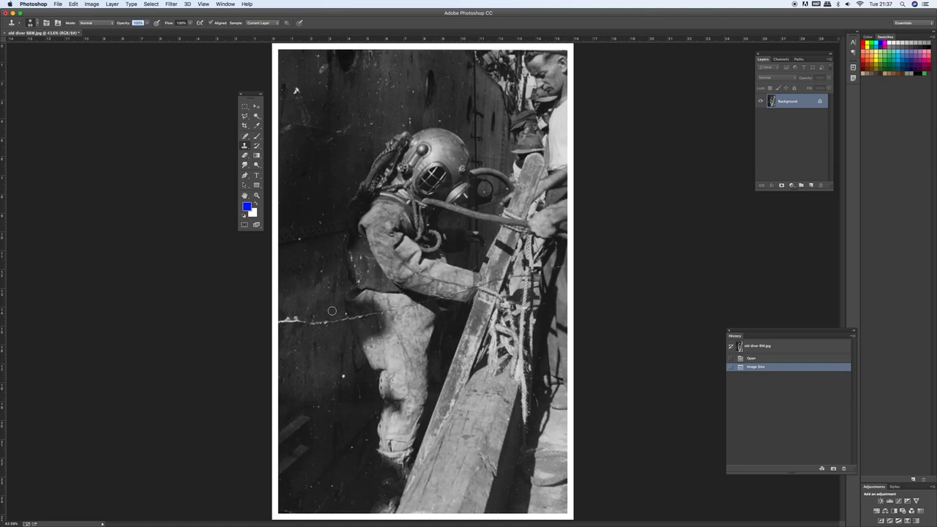
mouse_move(335, 311)
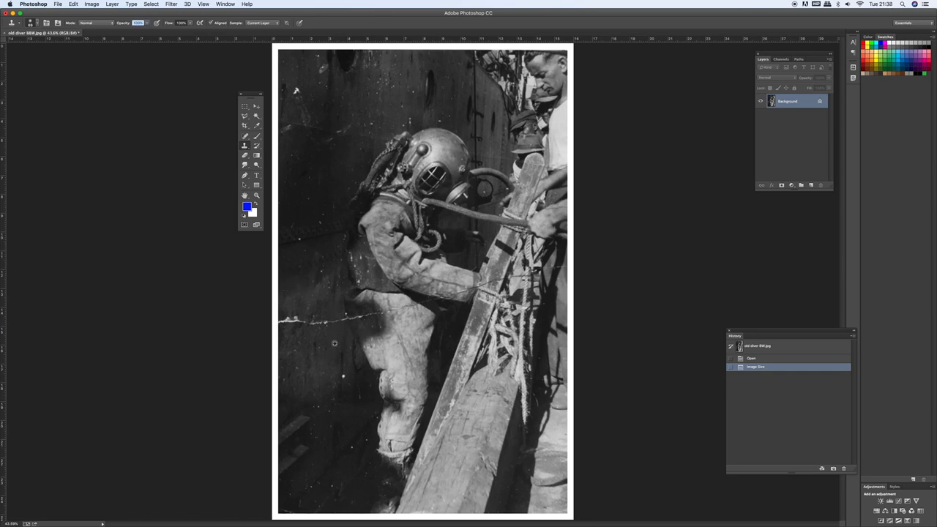
mouse_move(337, 333)
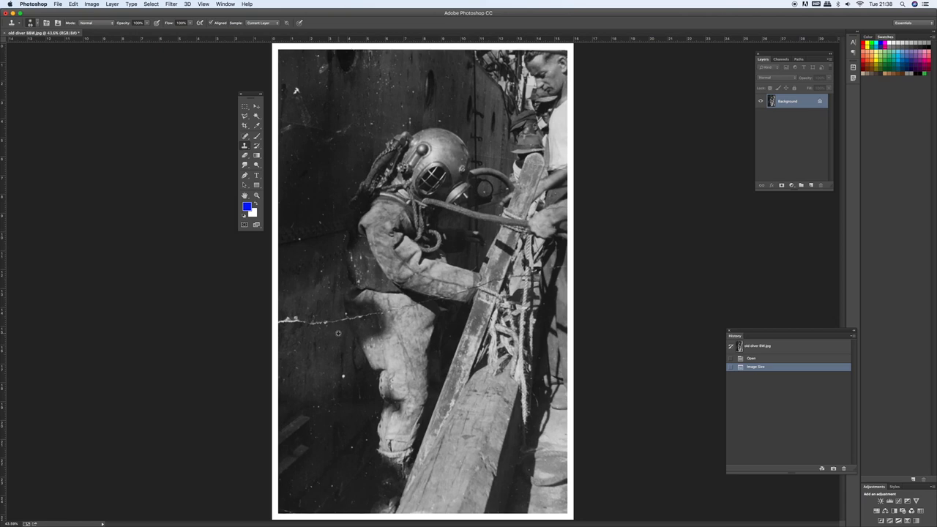
mouse_move(338, 321)
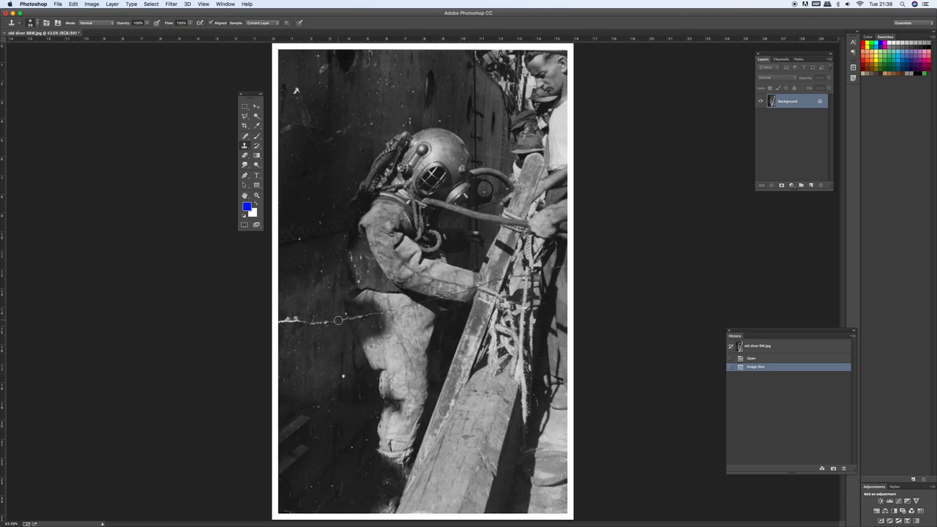
Stamp clean wall texture over two spots on the white crack left of the diver.
left_click(333, 320)
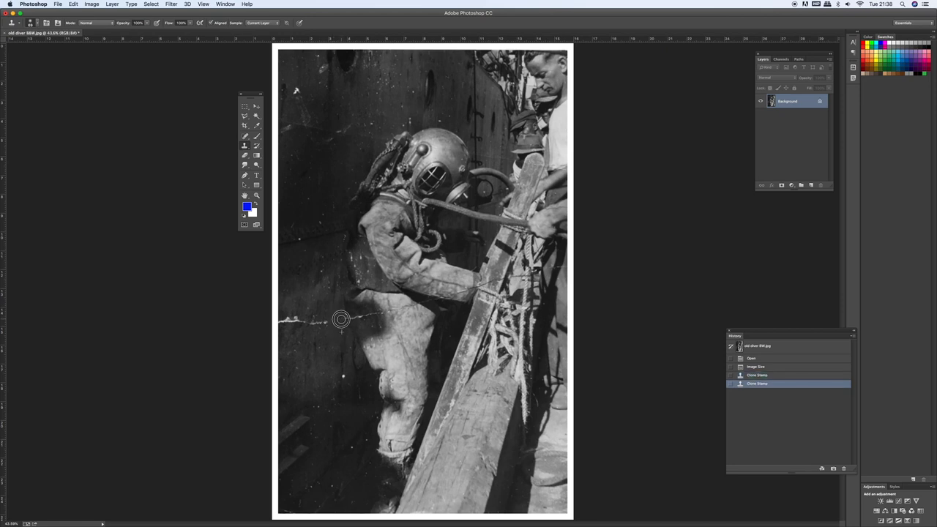
left_click(340, 319)
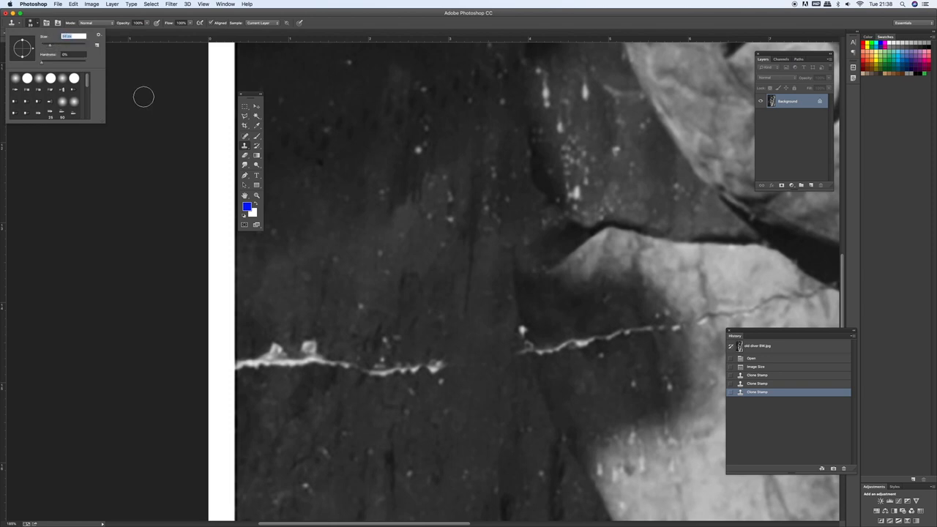
mouse_move(439, 333)
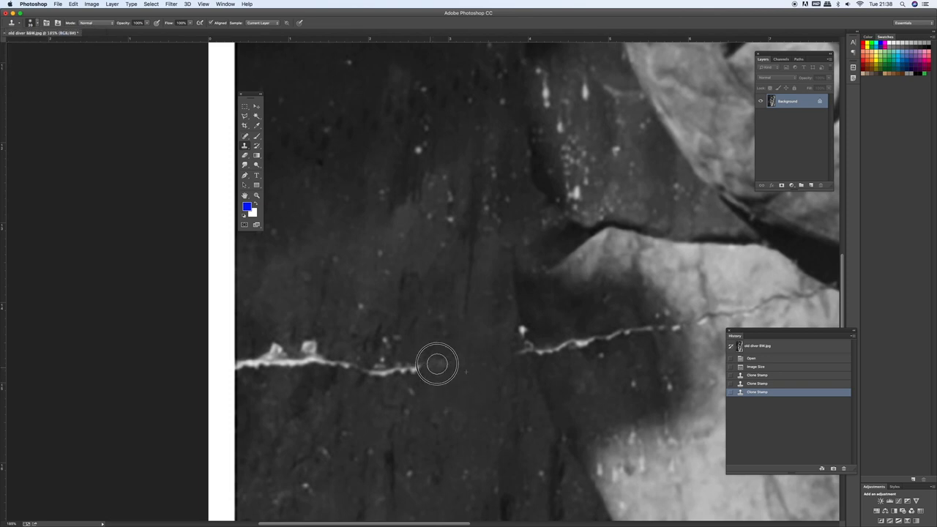
Clone wall texture over both remaining ends of the crack with five more stamps.
left_click(410, 369)
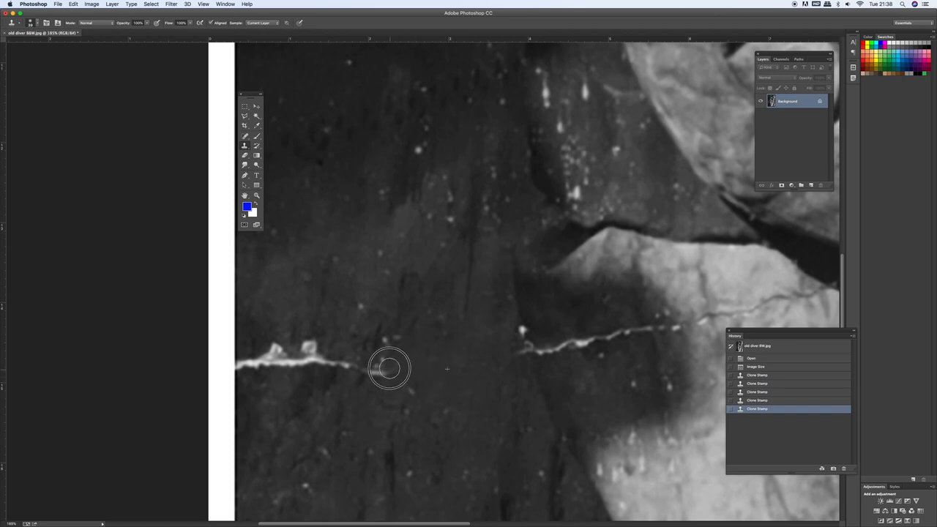
left_click(362, 368)
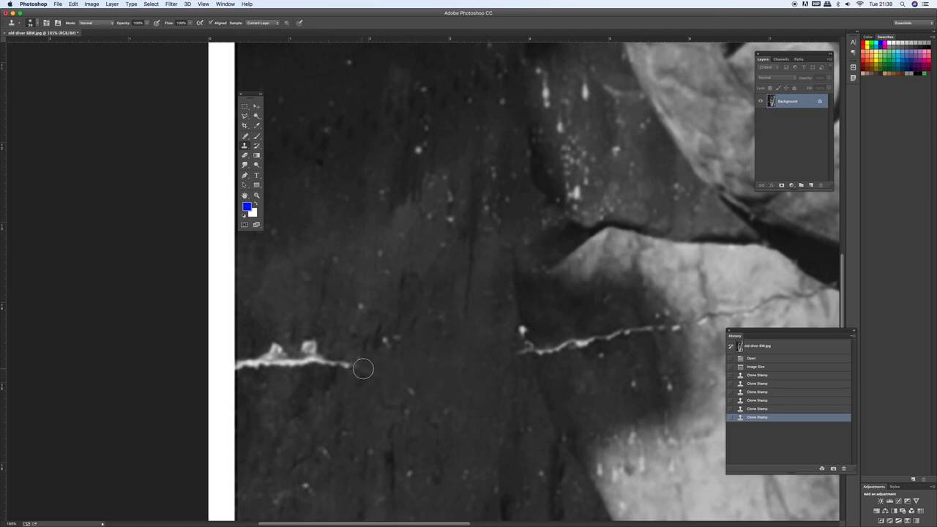
left_click(390, 344)
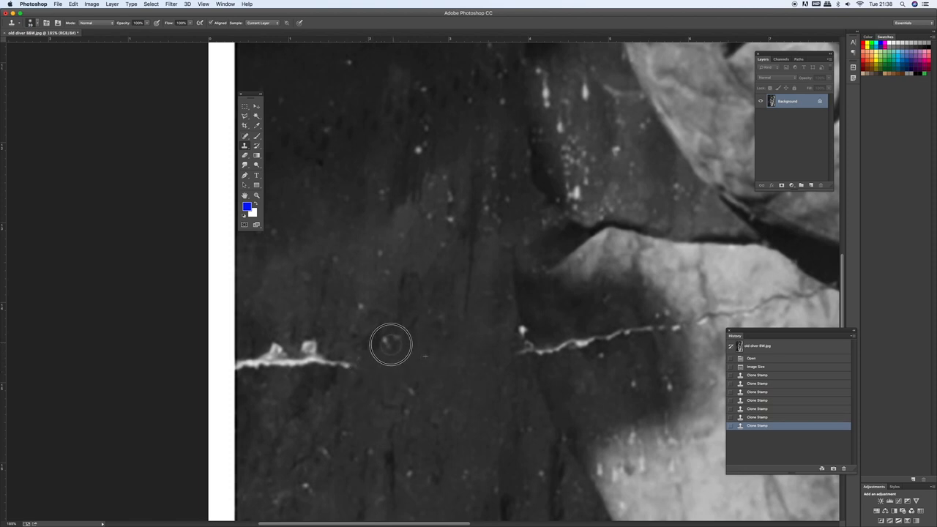
left_click(391, 344)
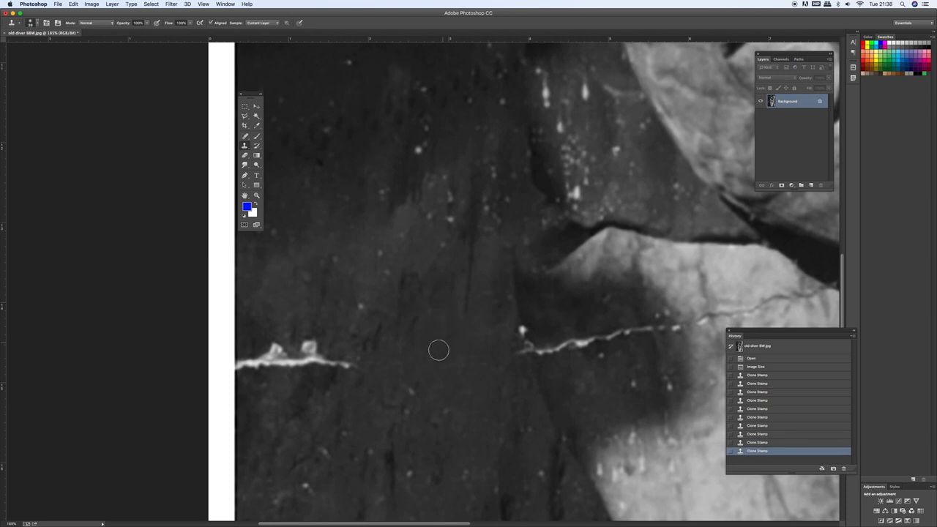
left_click(407, 408)
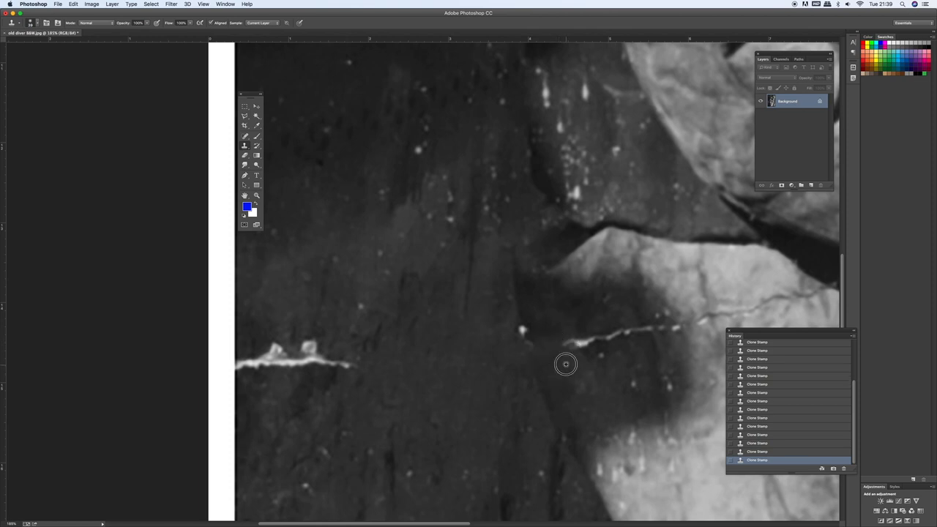
mouse_move(587, 362)
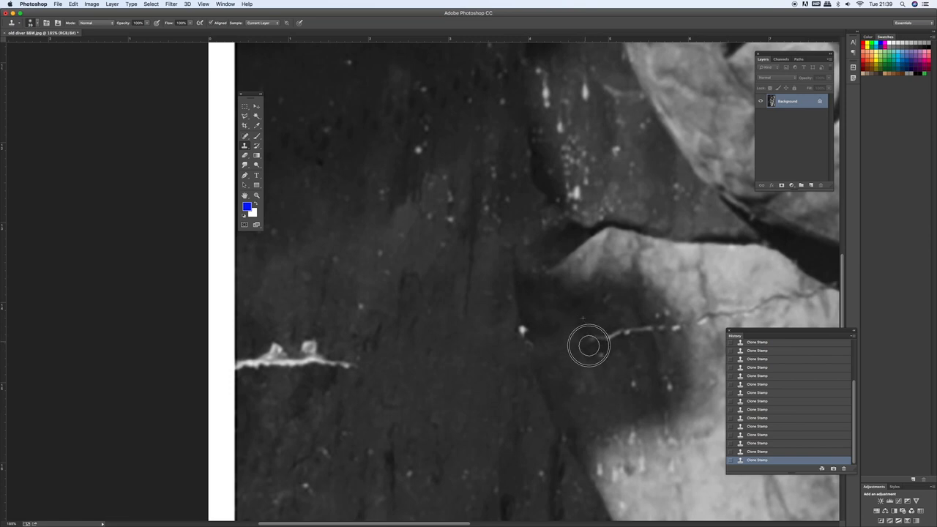
mouse_move(615, 338)
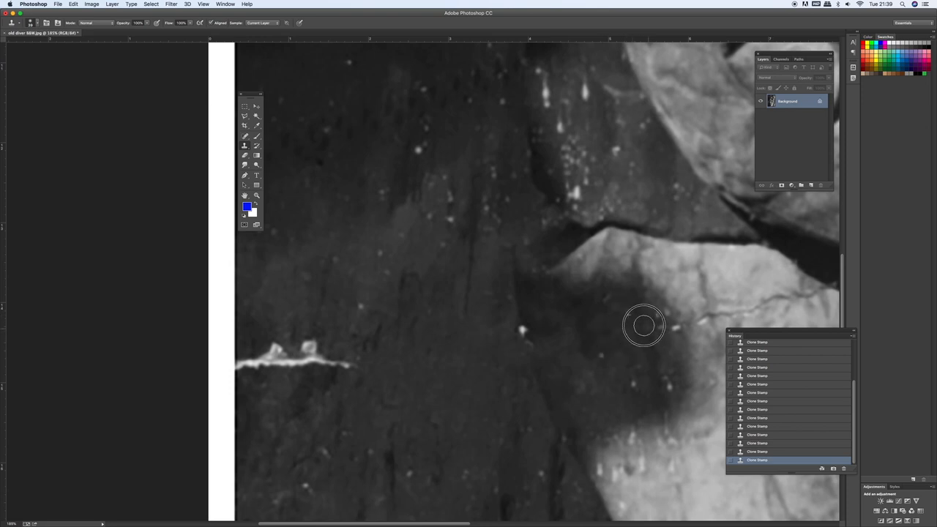
mouse_move(662, 327)
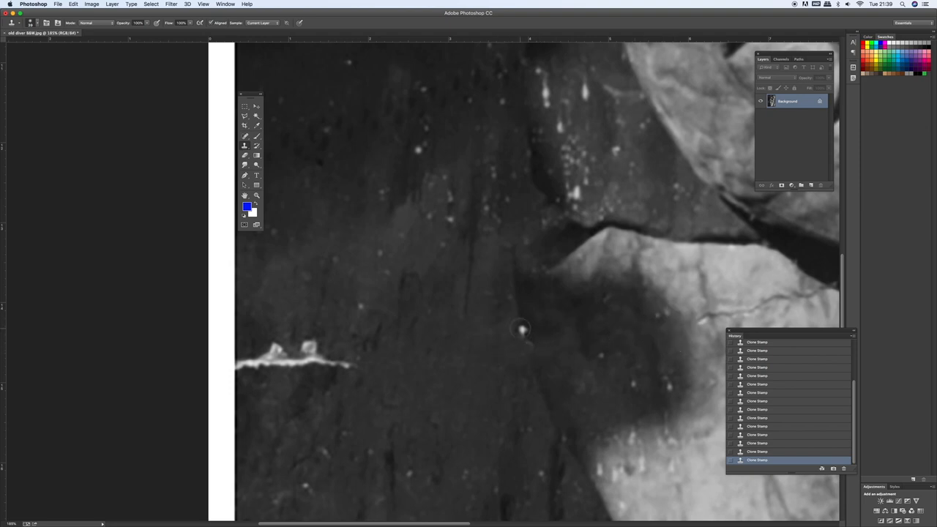
mouse_move(511, 316)
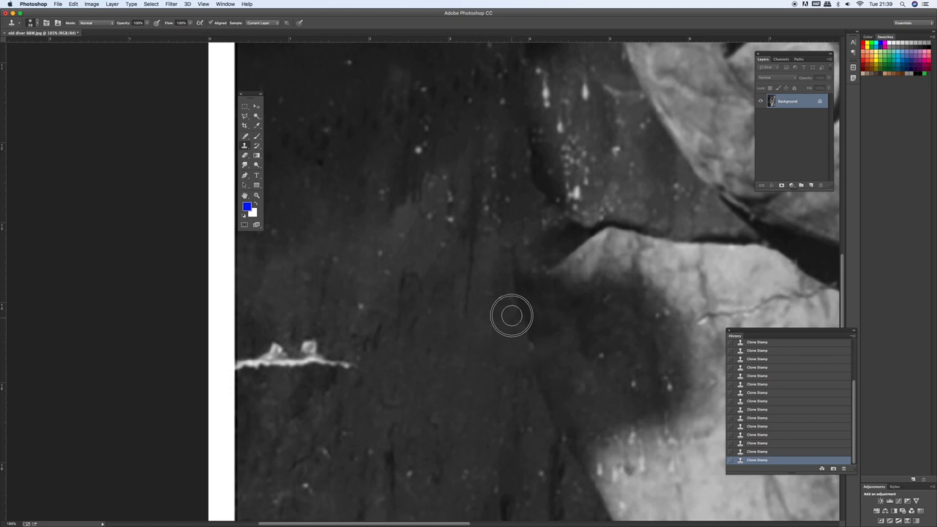
mouse_move(523, 352)
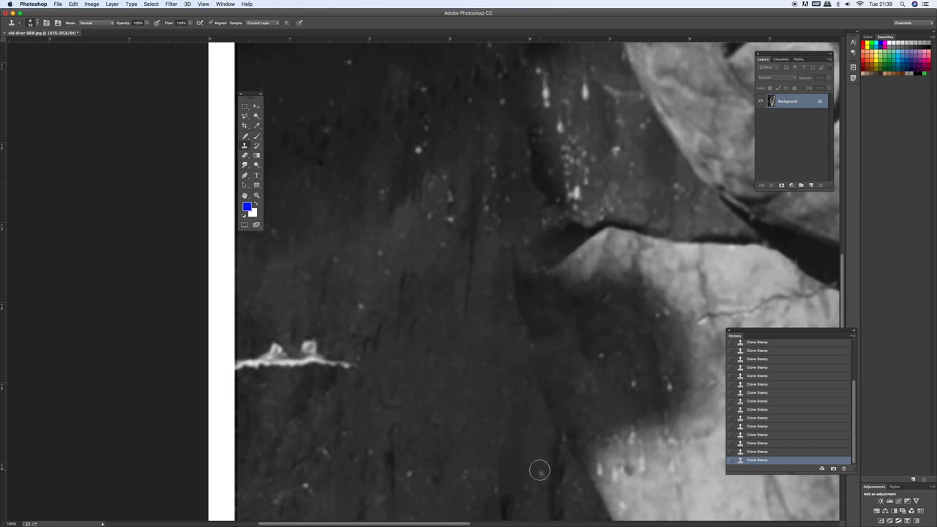
mouse_move(634, 386)
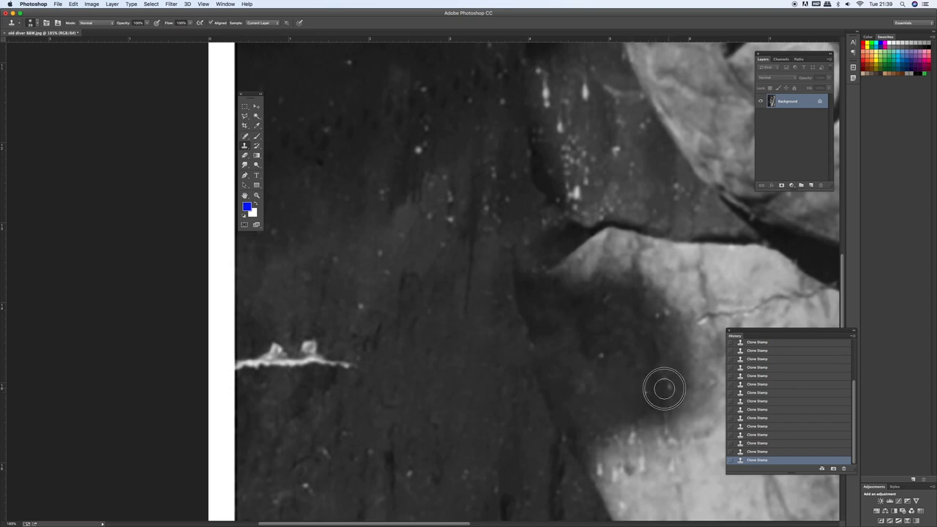
mouse_move(668, 329)
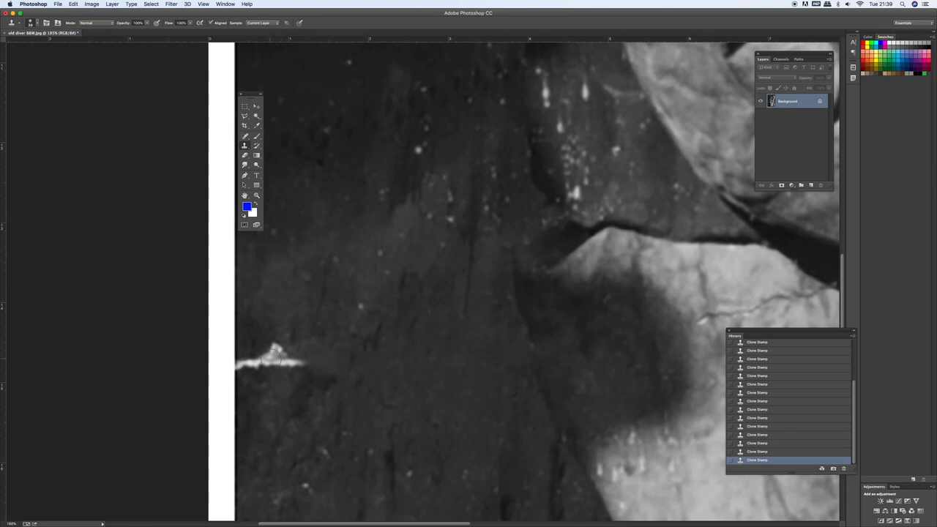
Stamp over the last piece of the crack near the photo's left edge.
left_click(300, 363)
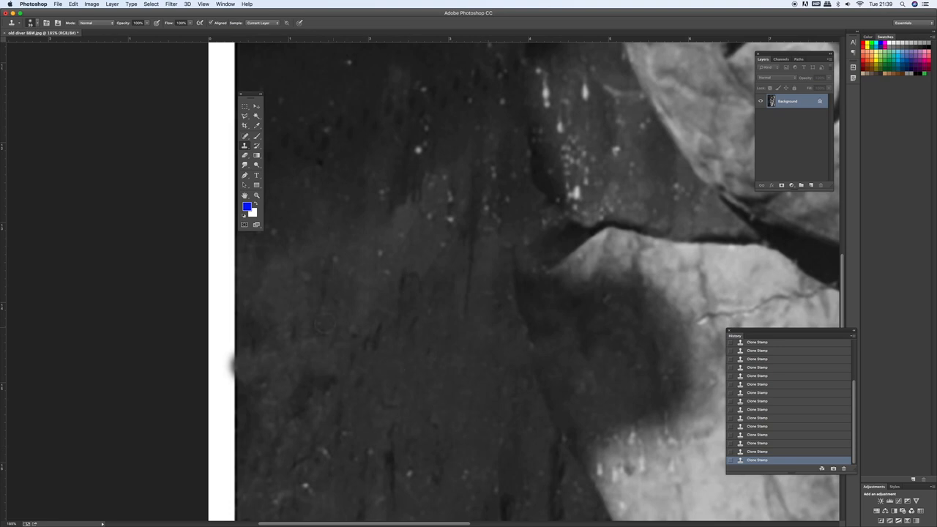
mouse_move(430, 224)
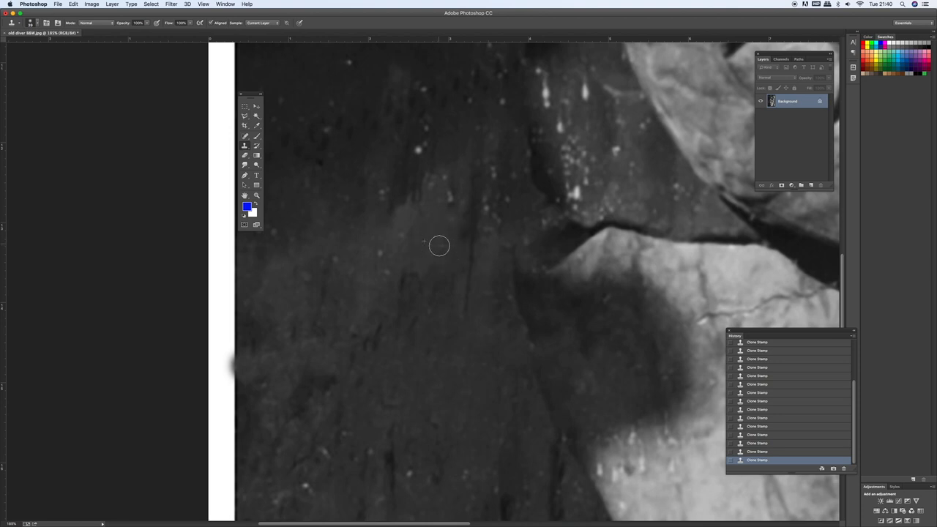
mouse_move(373, 261)
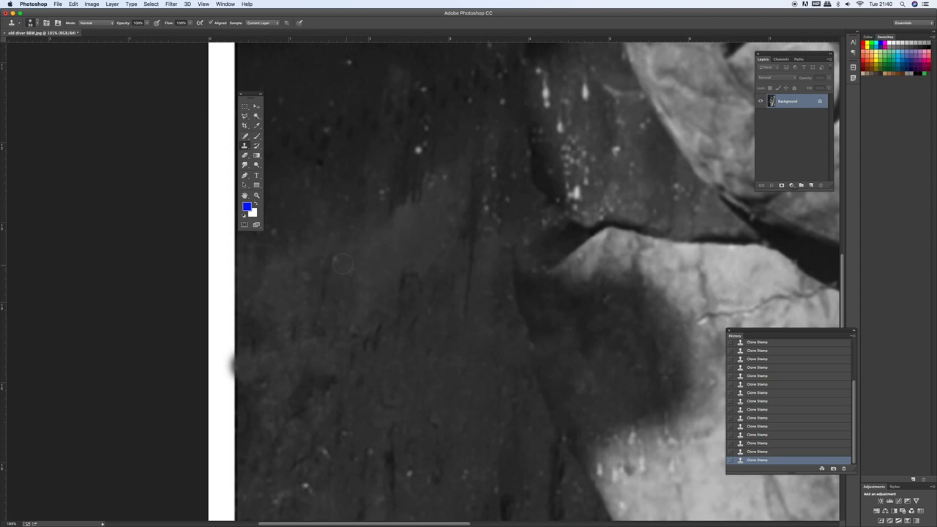
mouse_move(404, 426)
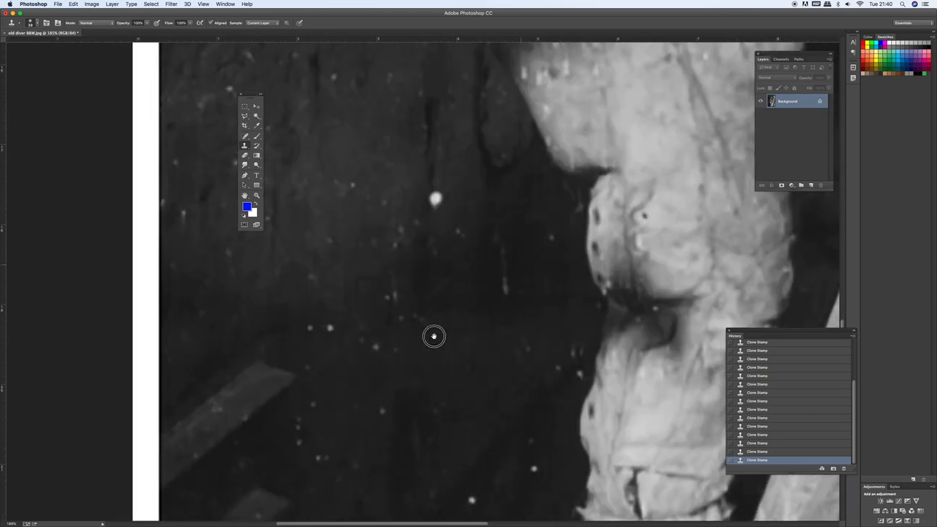
Pan to the wall beside the diver's arm and clone away a bright white speck.
left_click_drag(434, 336, 466, 320)
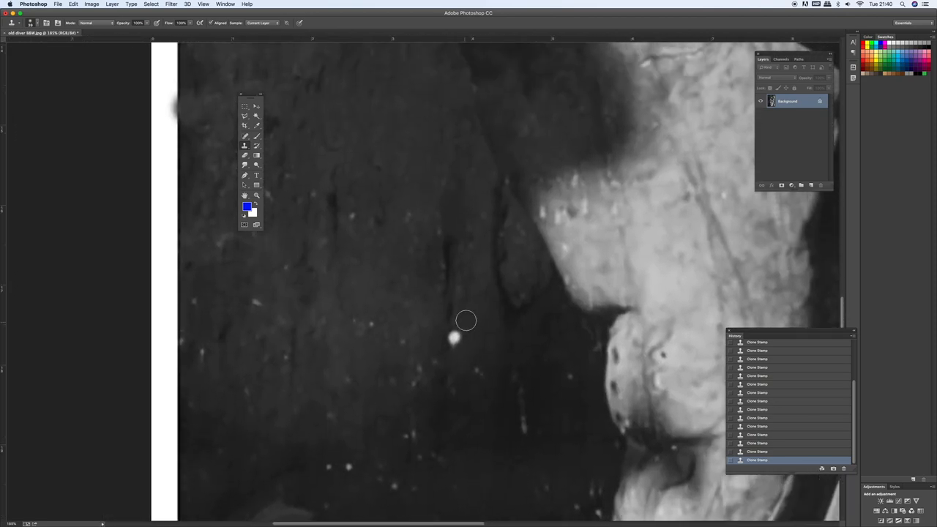
mouse_move(475, 324)
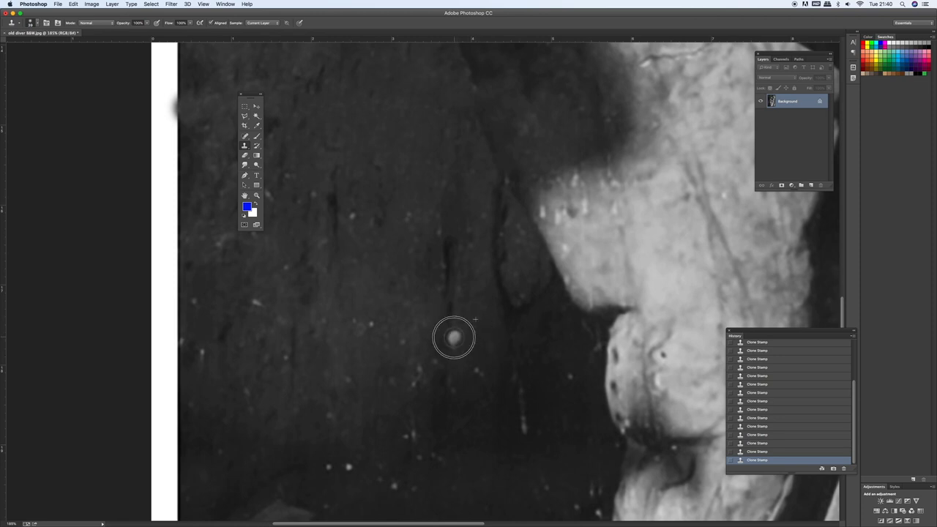
left_click(453, 337)
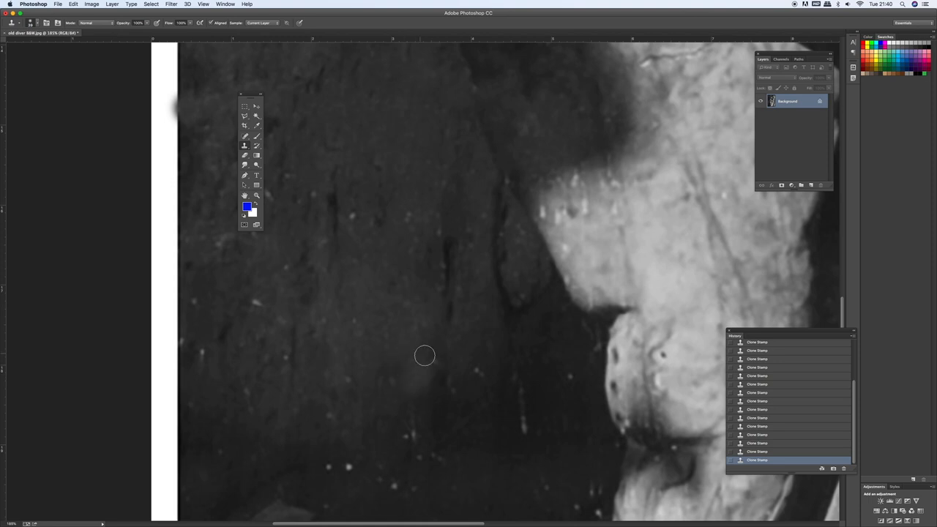
mouse_move(527, 429)
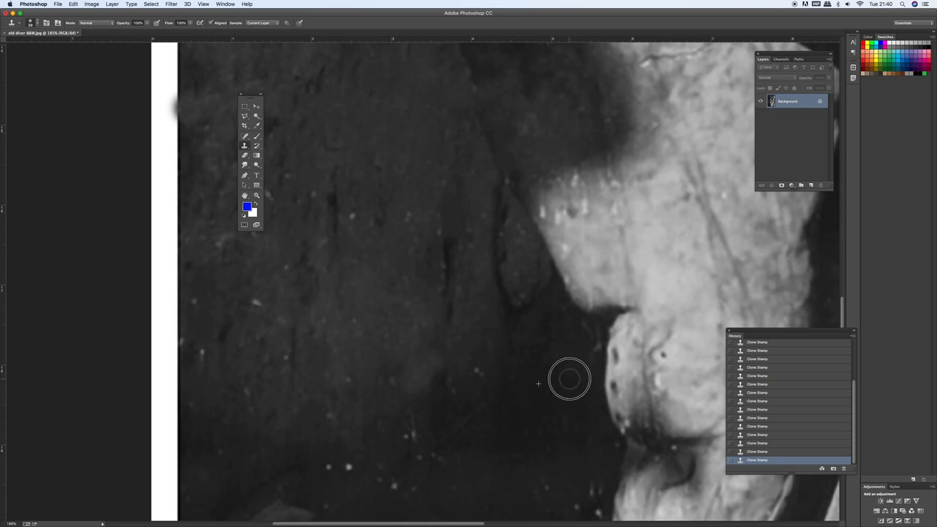
mouse_move(474, 370)
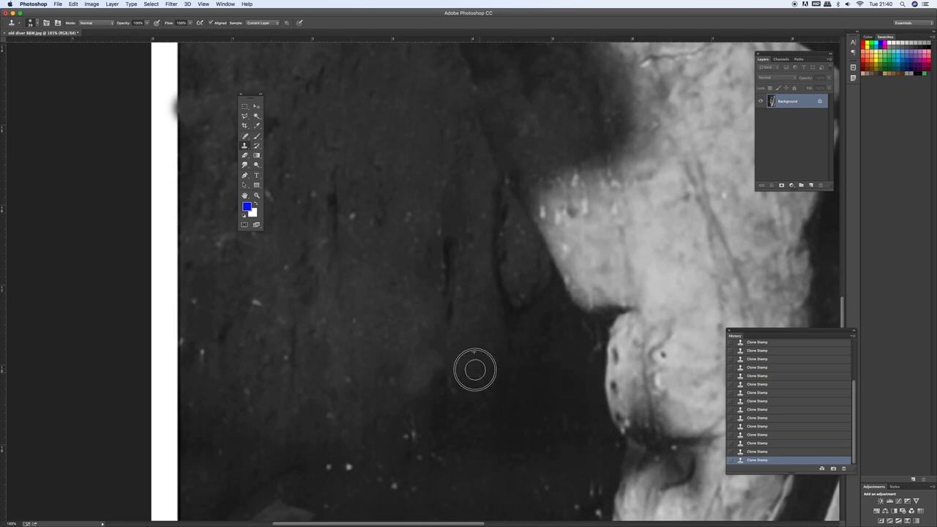
mouse_move(441, 481)
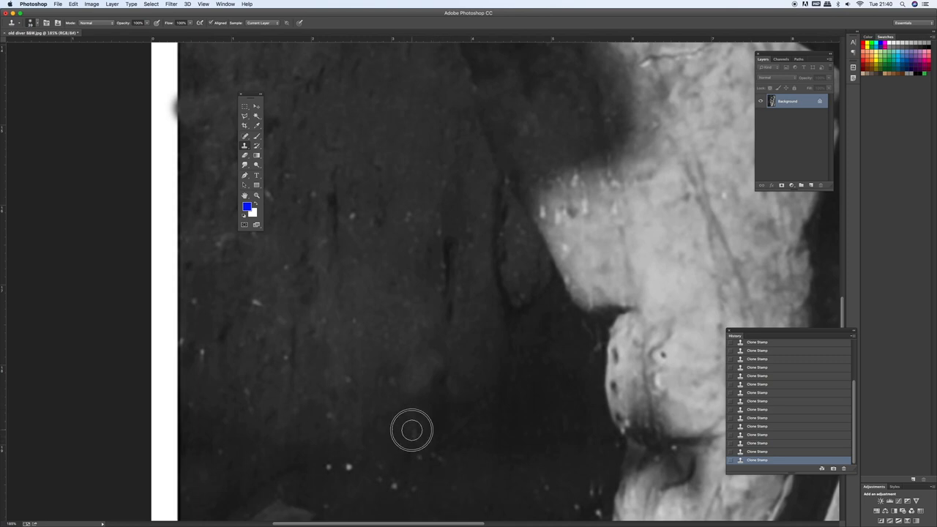
mouse_move(395, 381)
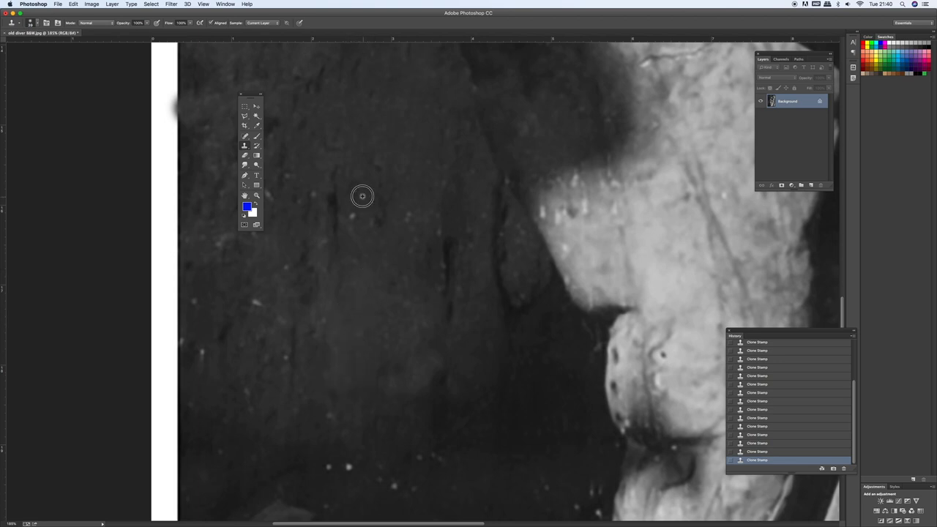
mouse_move(400, 197)
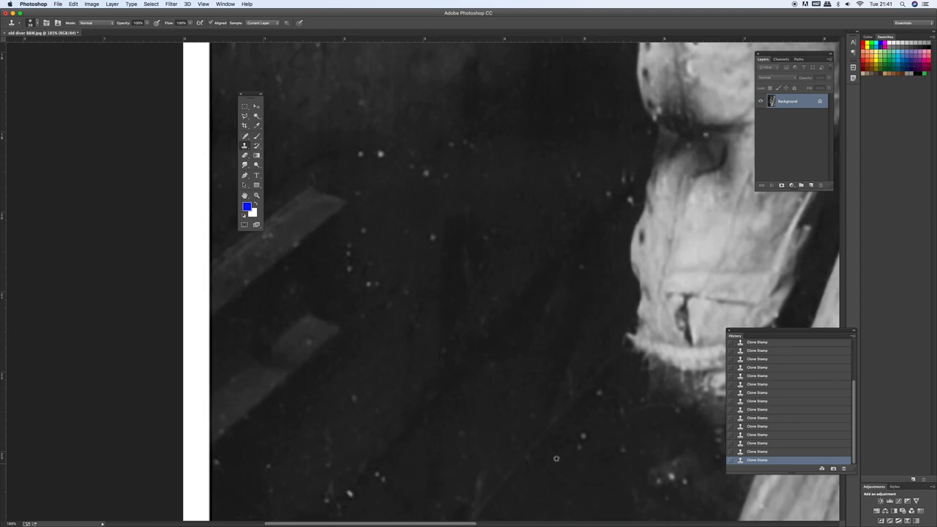
mouse_move(431, 239)
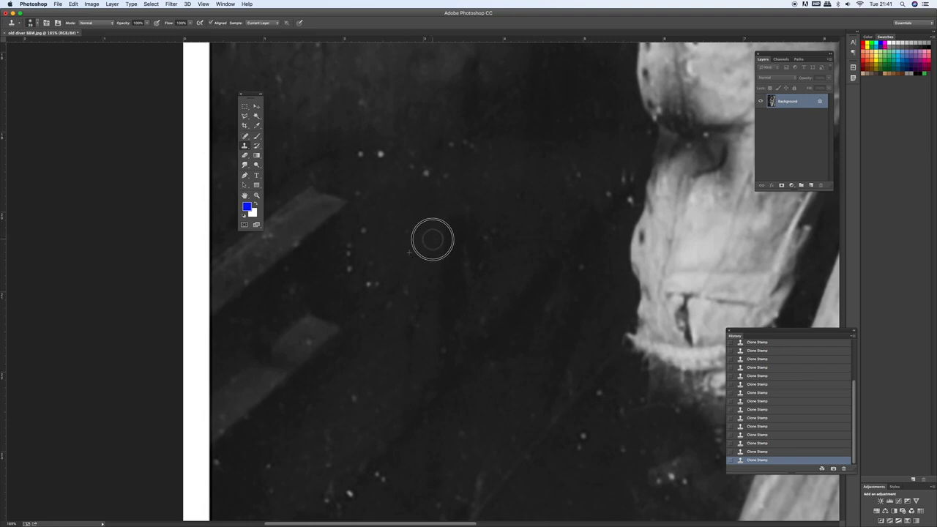
mouse_move(380, 156)
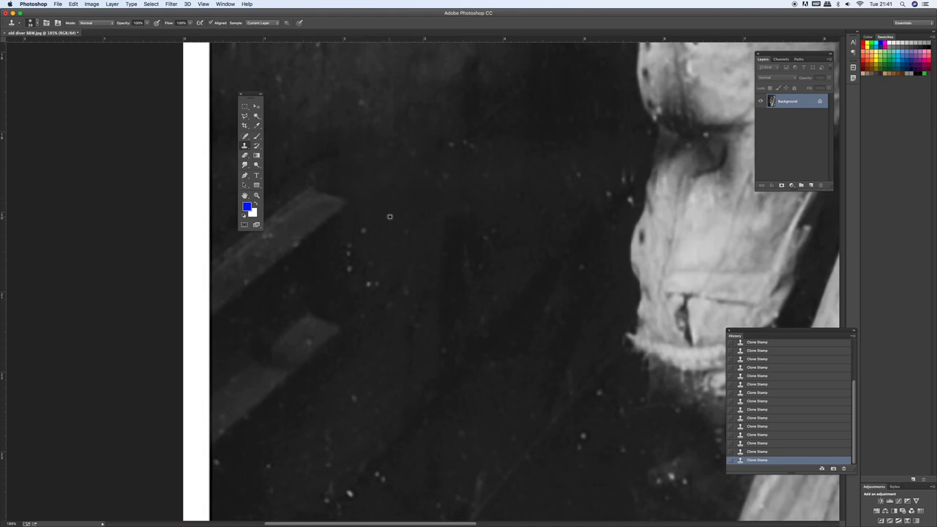
mouse_move(619, 214)
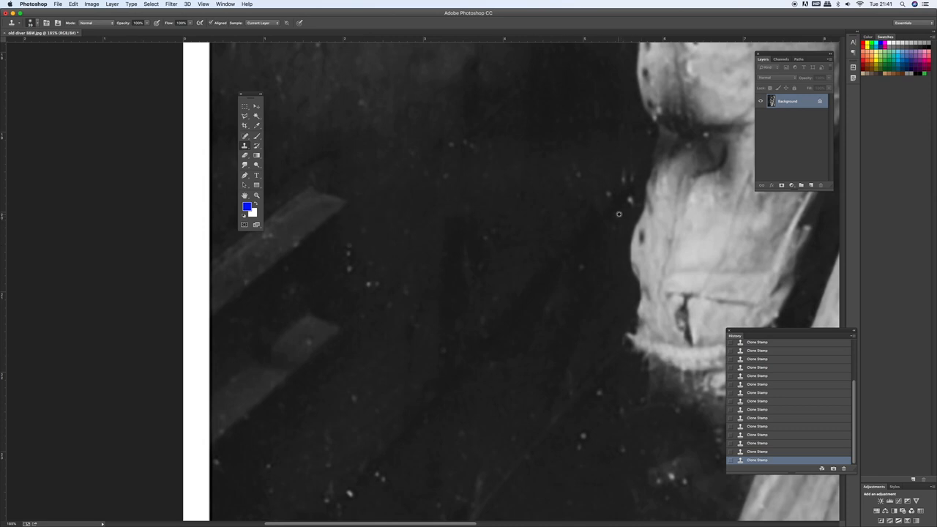
mouse_move(602, 300)
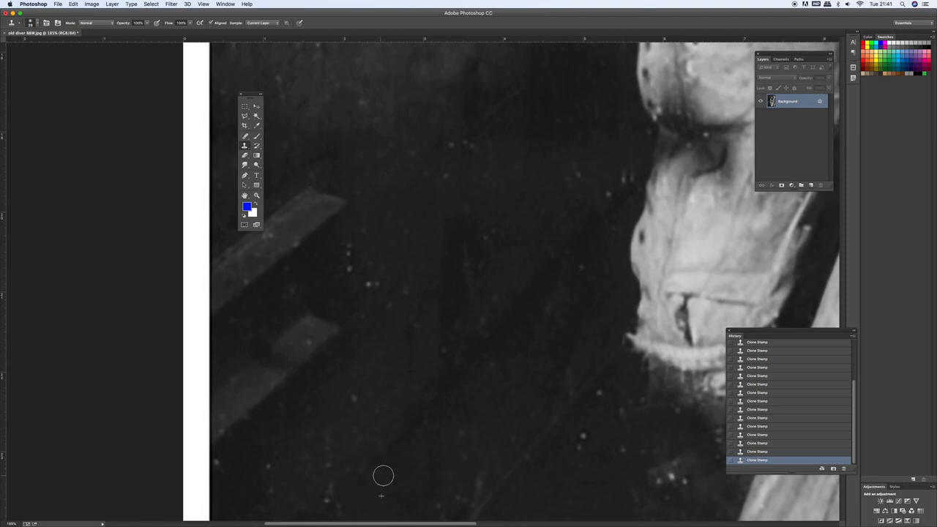
mouse_move(359, 396)
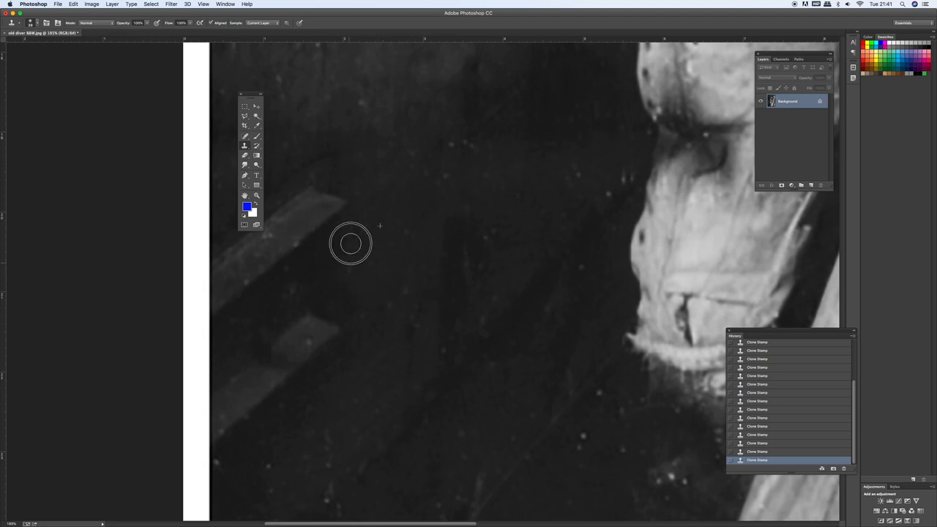
mouse_move(633, 238)
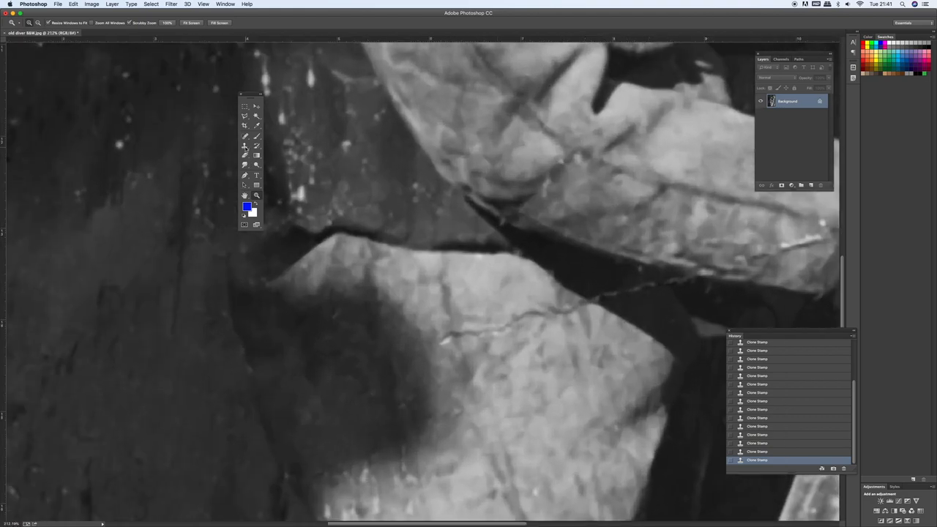
Reselect the Clone Stamp tool to work on the crack across the suit fold.
left_click(246, 145)
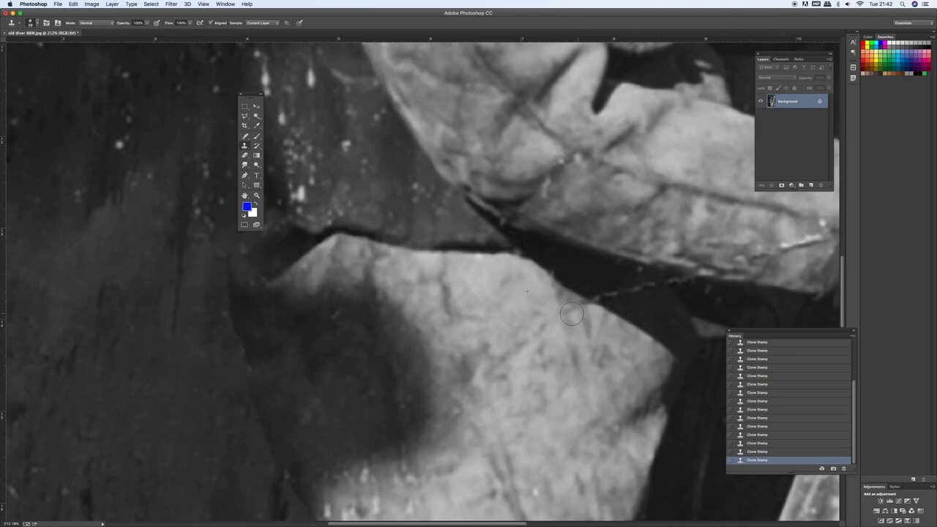
mouse_move(587, 284)
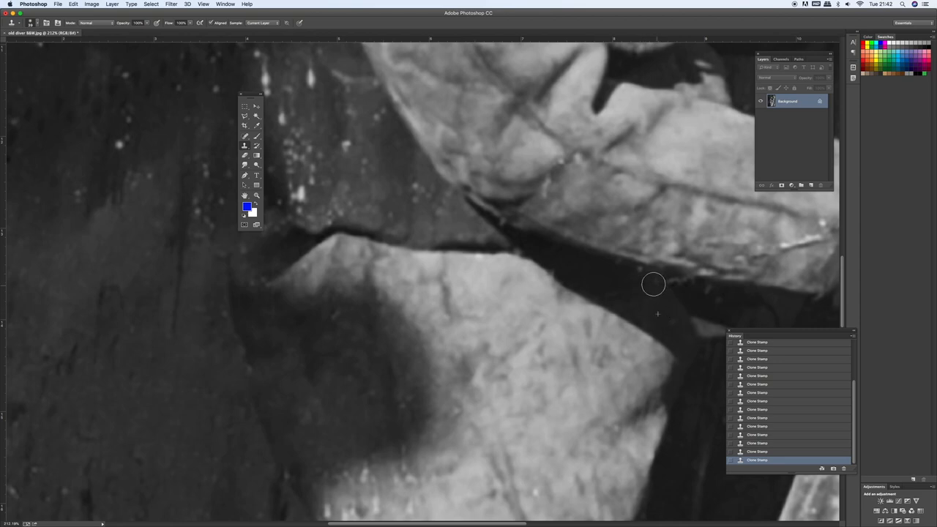
mouse_move(678, 279)
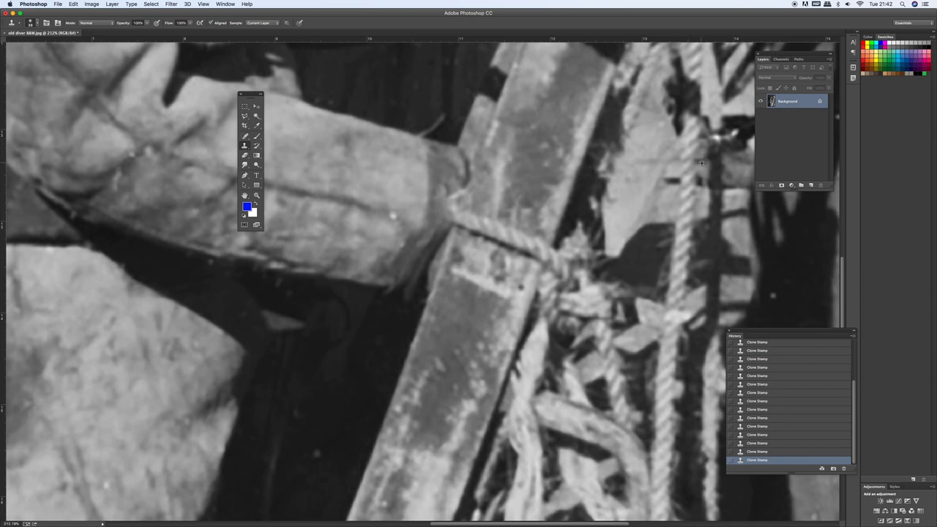
mouse_move(600, 194)
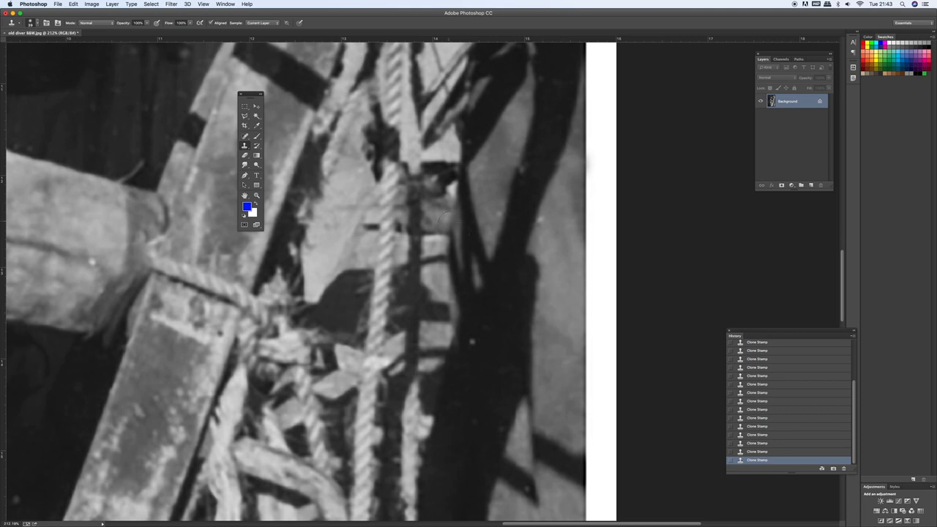
mouse_move(324, 199)
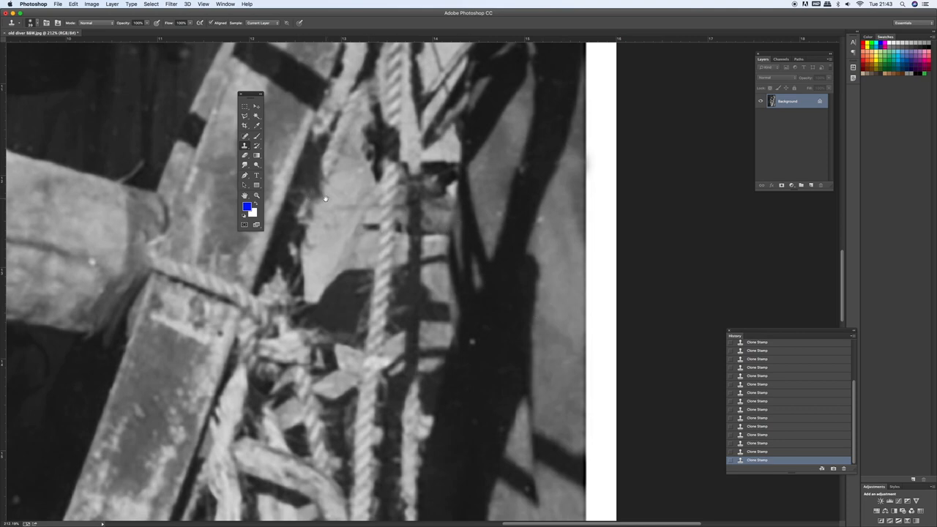
Pick the Zoom tool from the toolbar to view the background up close.
left_click(245, 196)
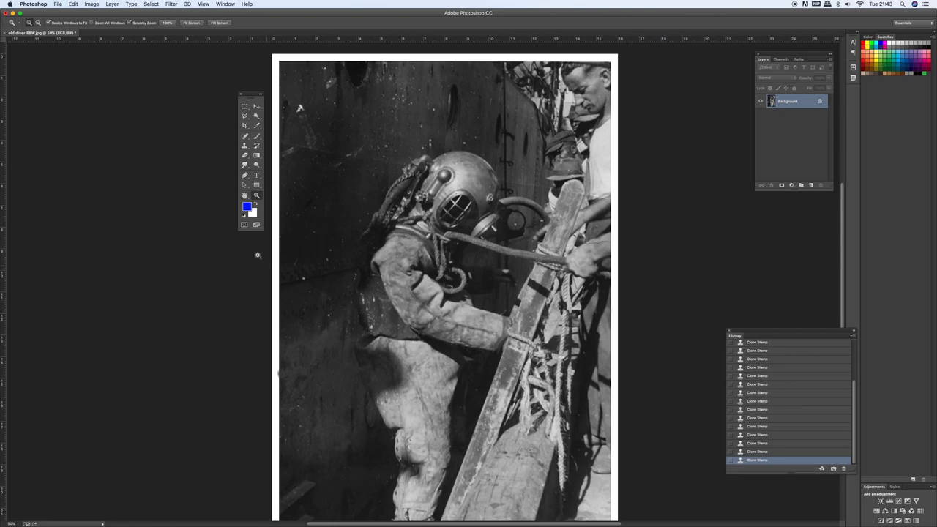
mouse_move(285, 144)
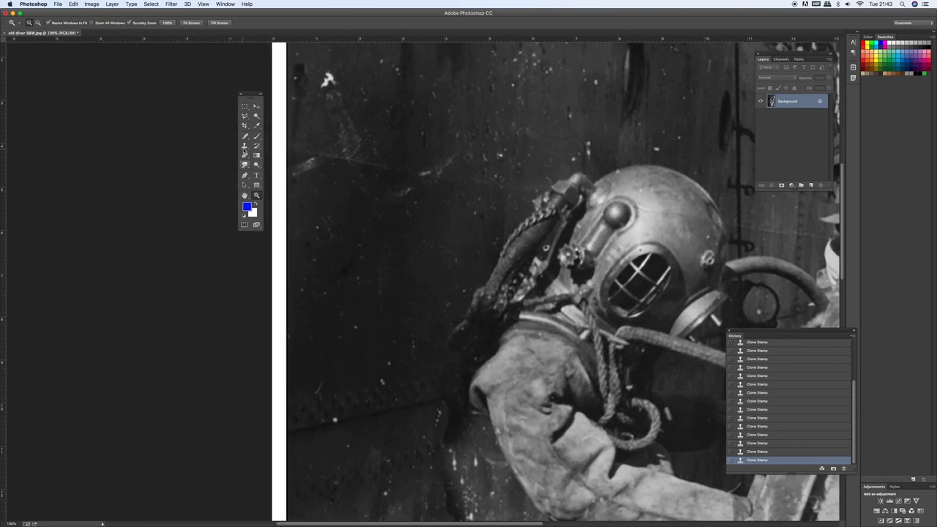
Reselect the Clone Stamp tool for the speckled wall beside the helmet.
left_click(244, 146)
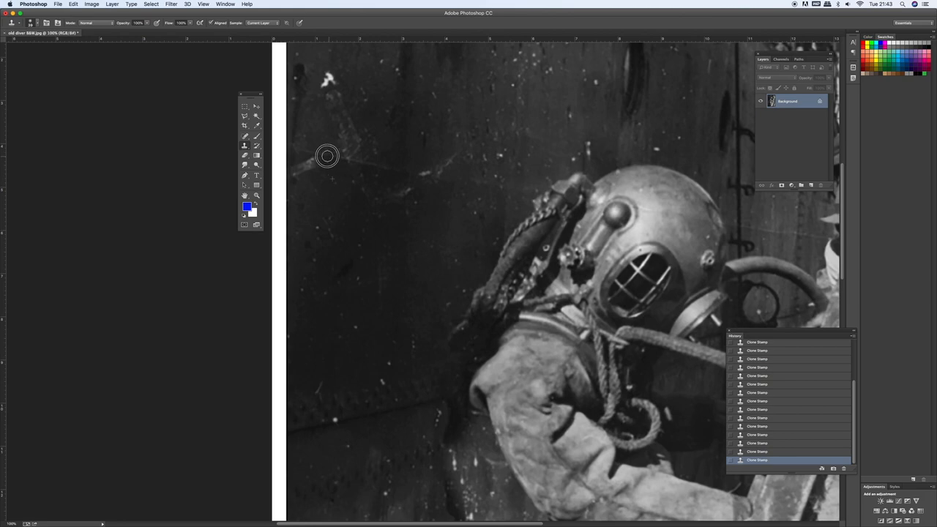
mouse_move(305, 151)
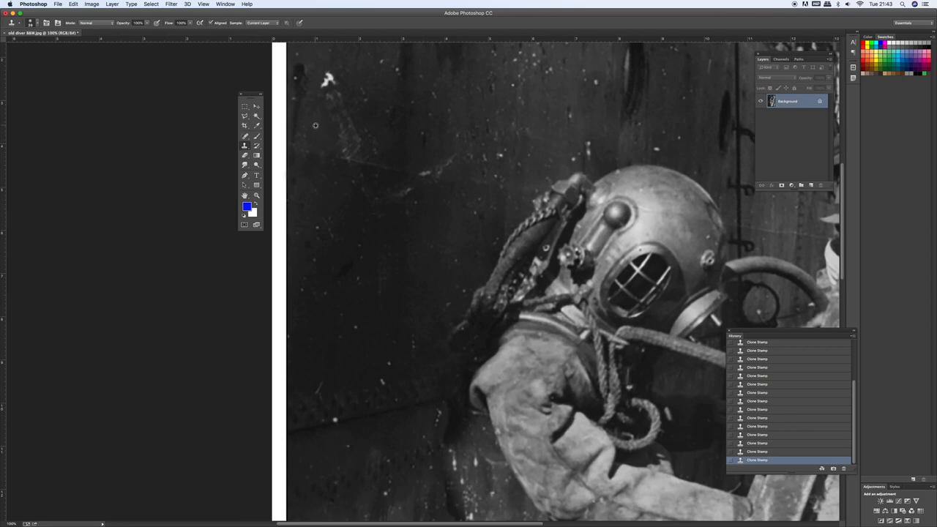
mouse_move(338, 96)
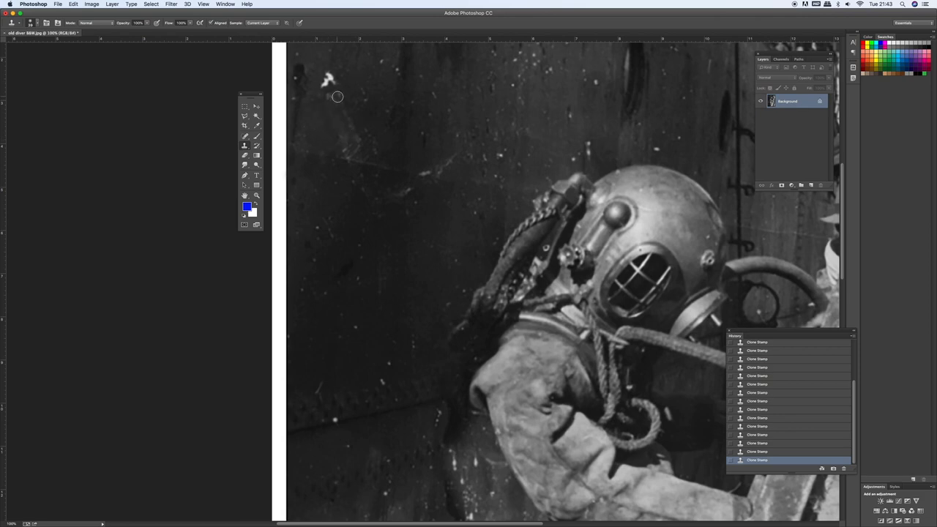
mouse_move(348, 120)
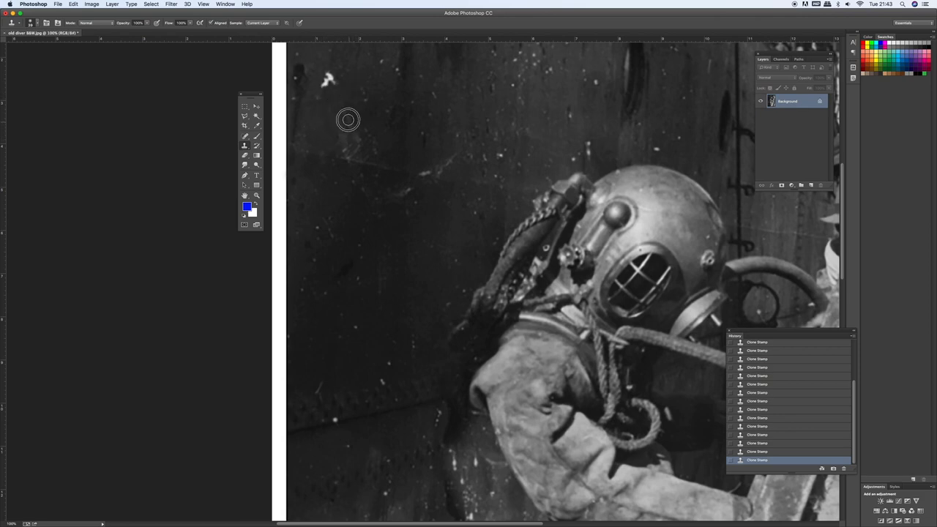
mouse_move(350, 128)
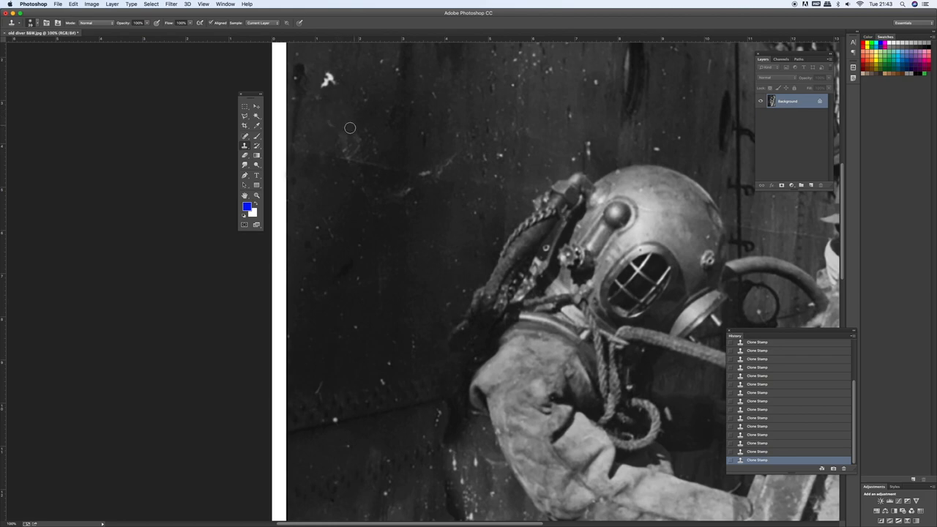
mouse_move(326, 94)
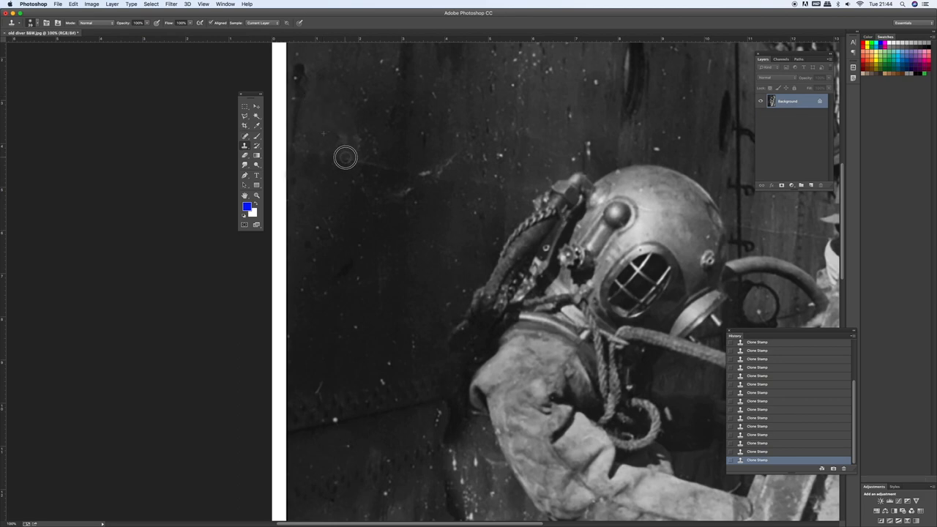
mouse_move(335, 132)
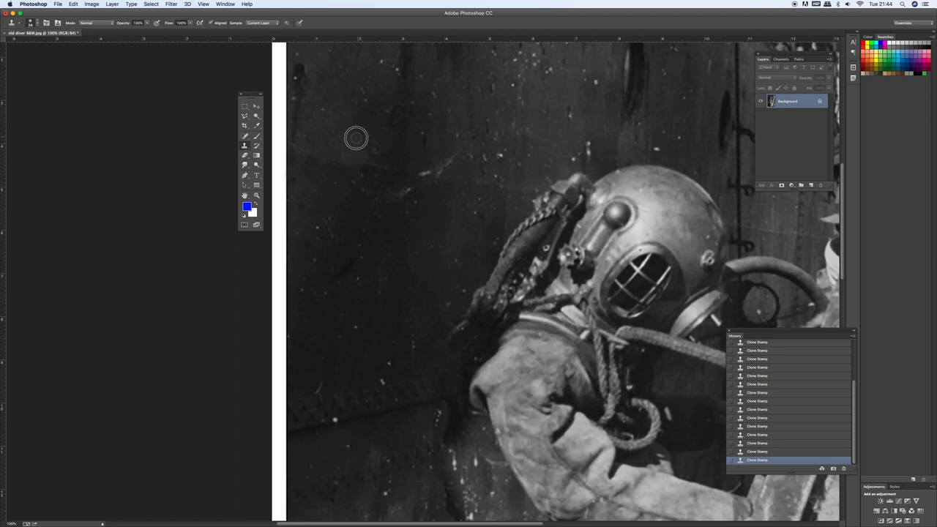
mouse_move(373, 153)
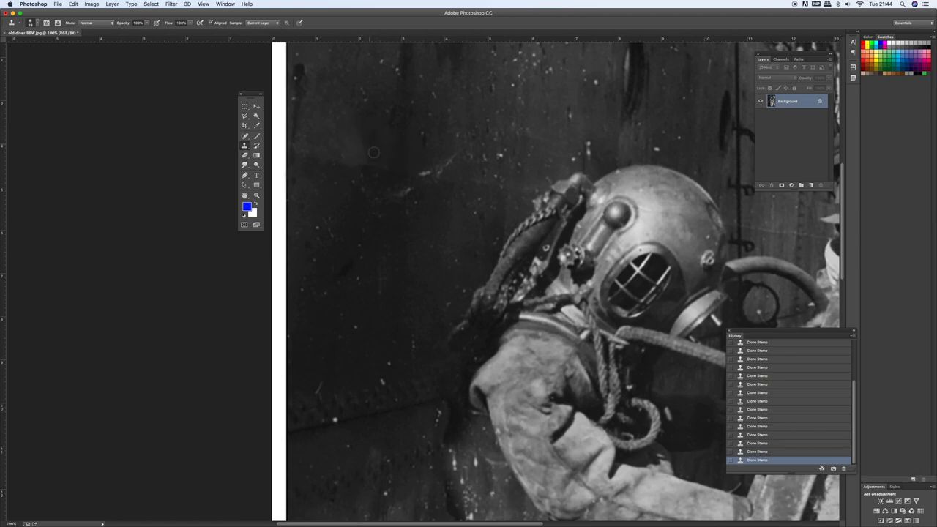
mouse_move(372, 167)
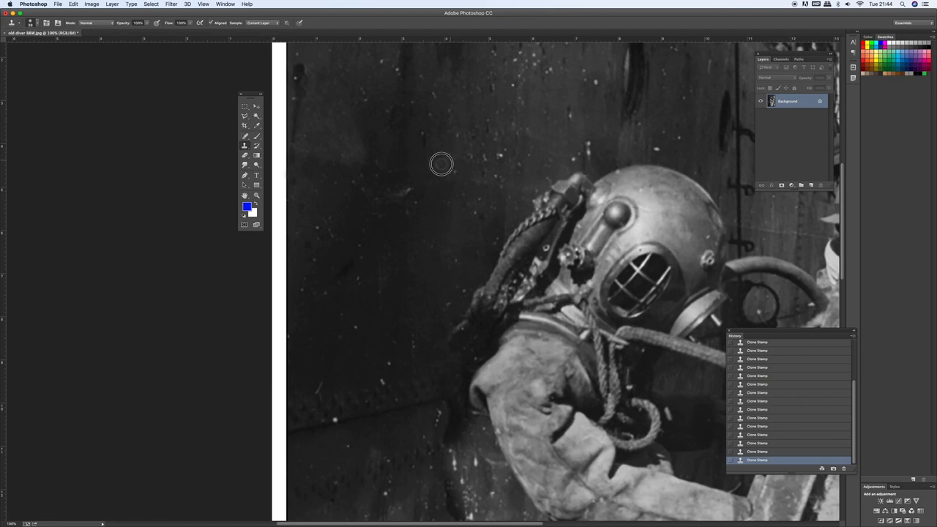
mouse_move(451, 180)
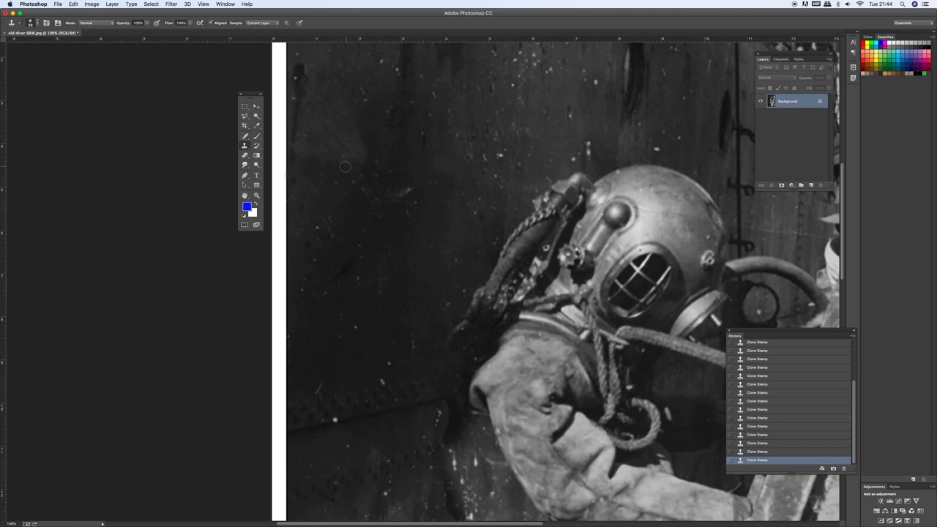
mouse_move(504, 188)
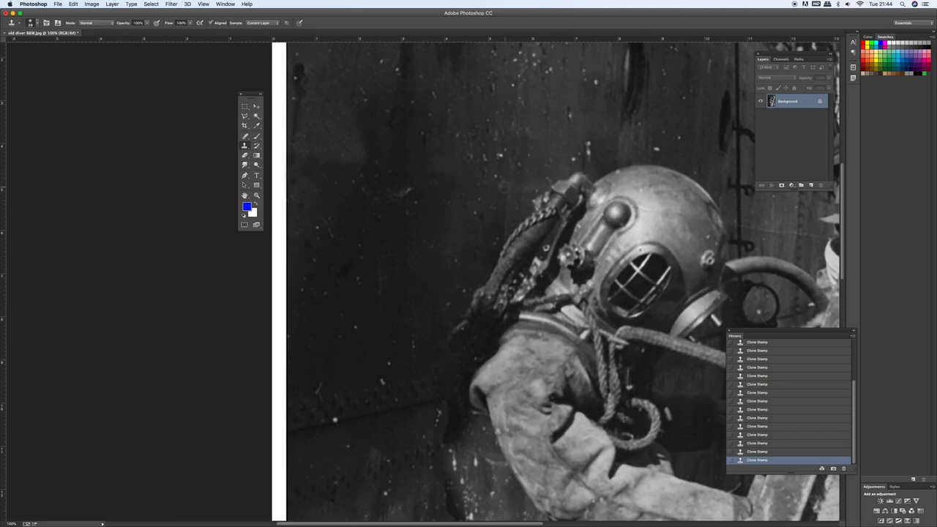
mouse_move(704, 223)
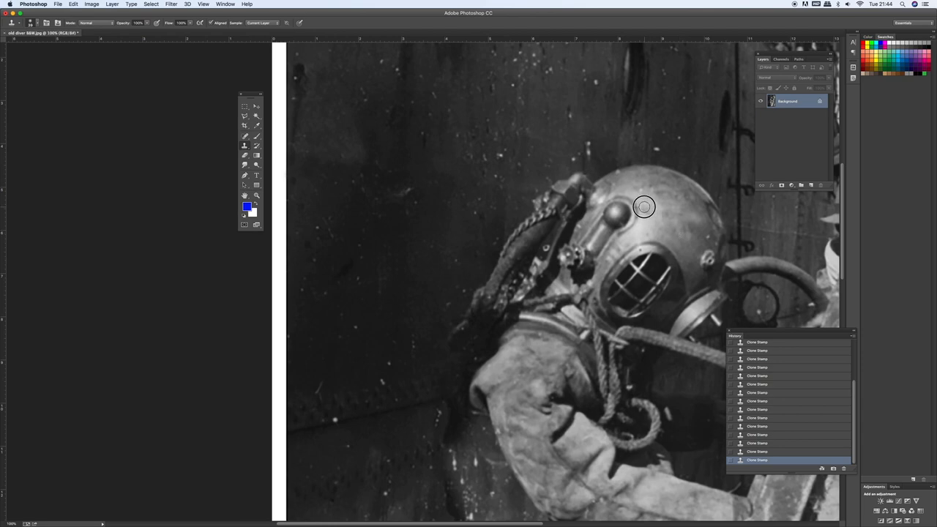
mouse_move(682, 214)
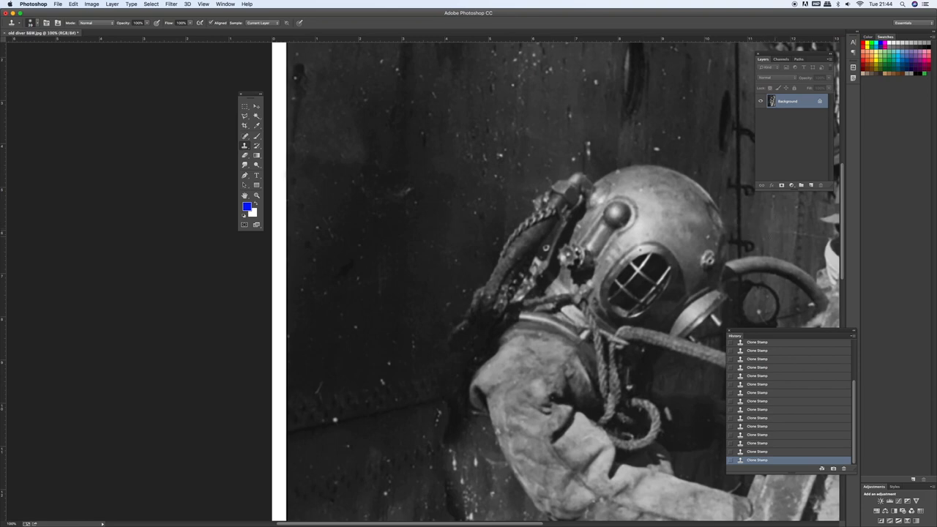
mouse_move(730, 209)
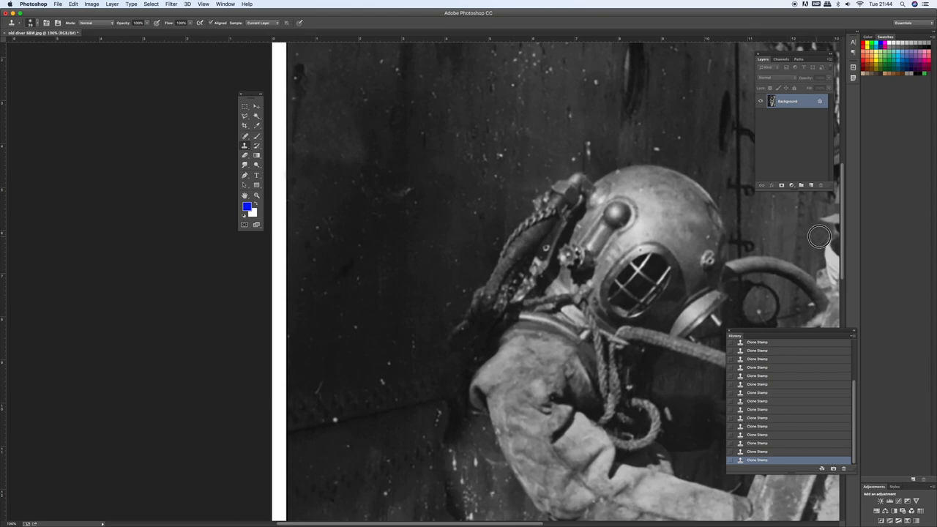
mouse_move(824, 236)
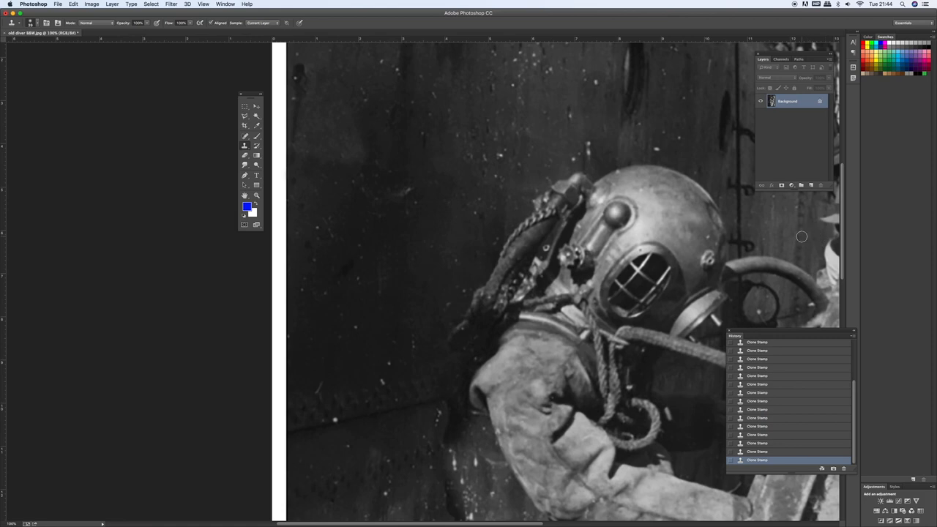
mouse_move(771, 210)
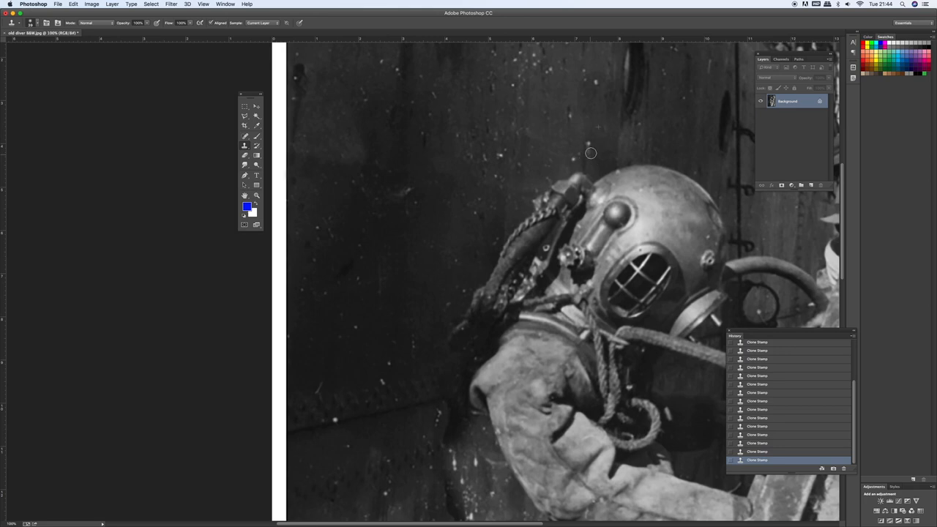
mouse_move(452, 416)
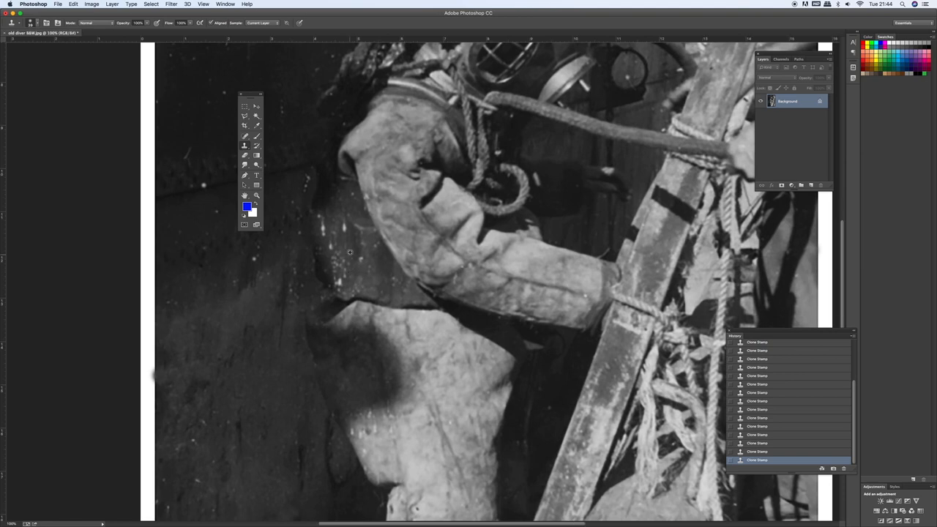
mouse_move(346, 247)
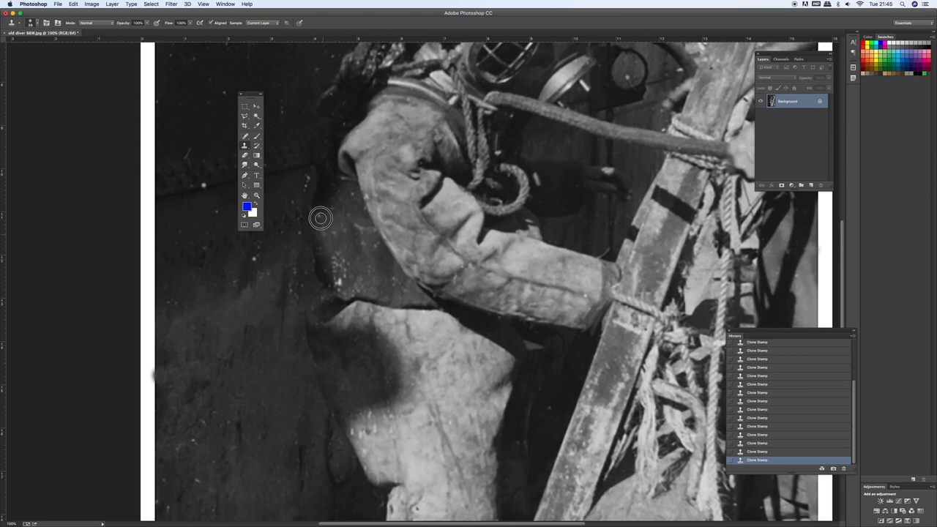
mouse_move(339, 281)
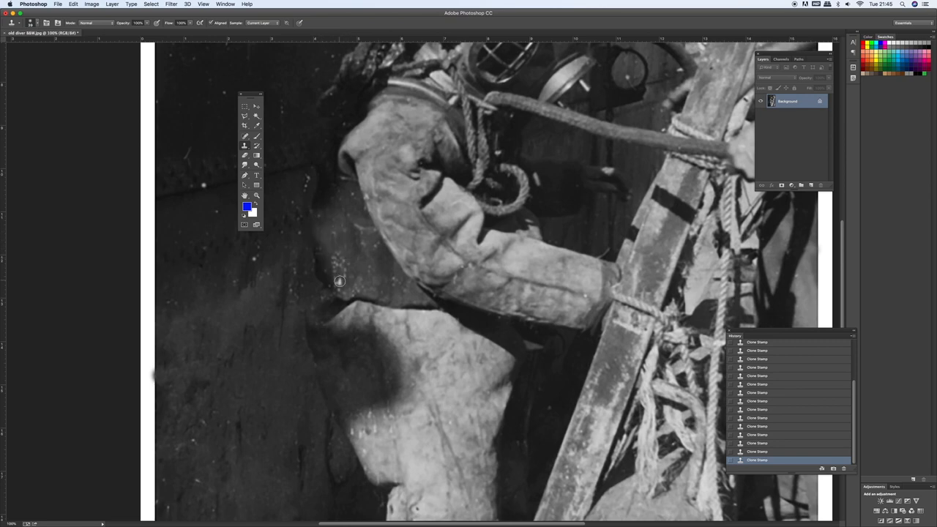
mouse_move(335, 223)
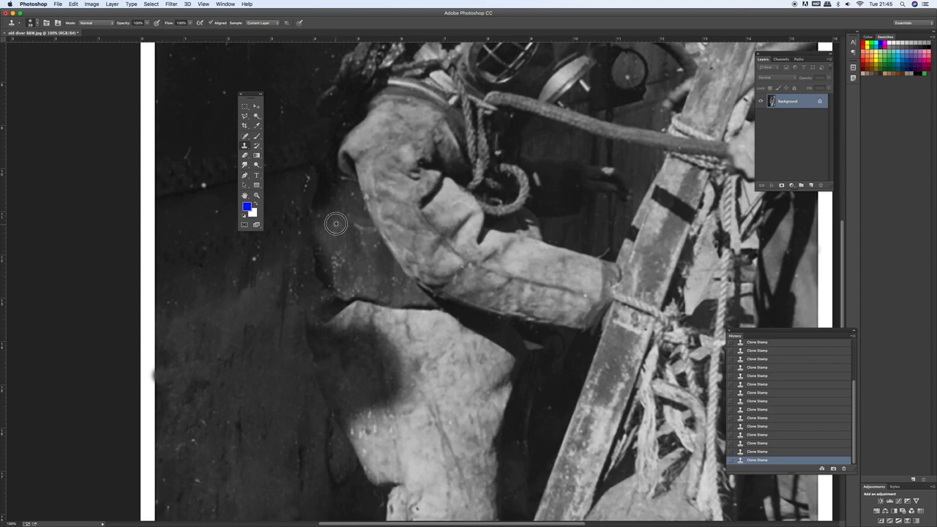
mouse_move(343, 240)
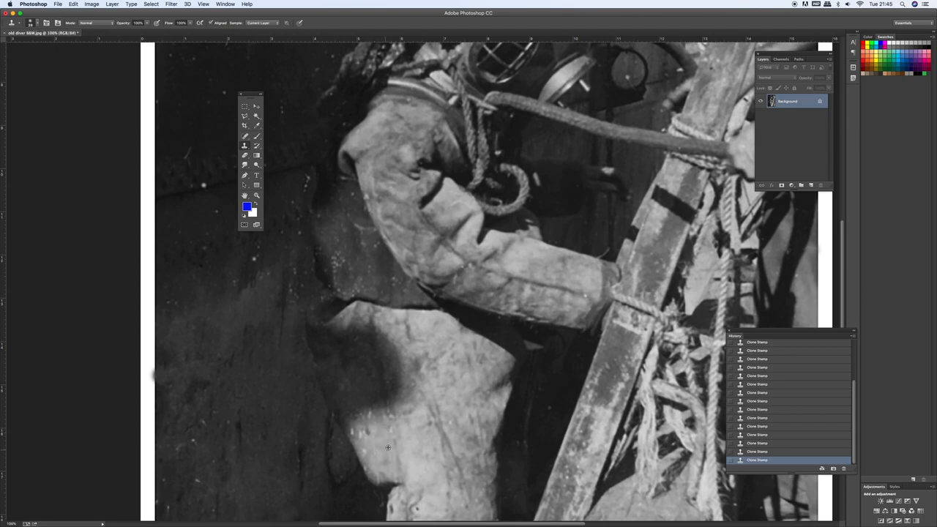
mouse_move(449, 411)
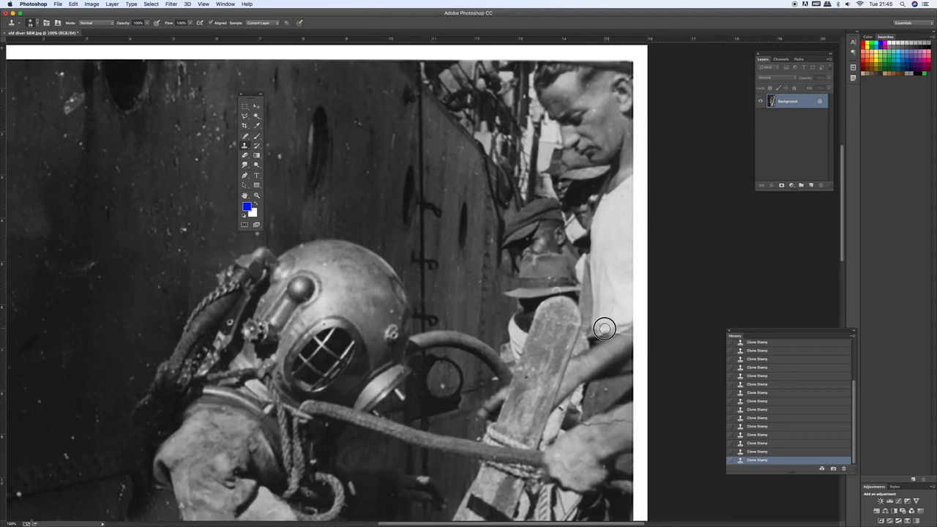
mouse_move(612, 317)
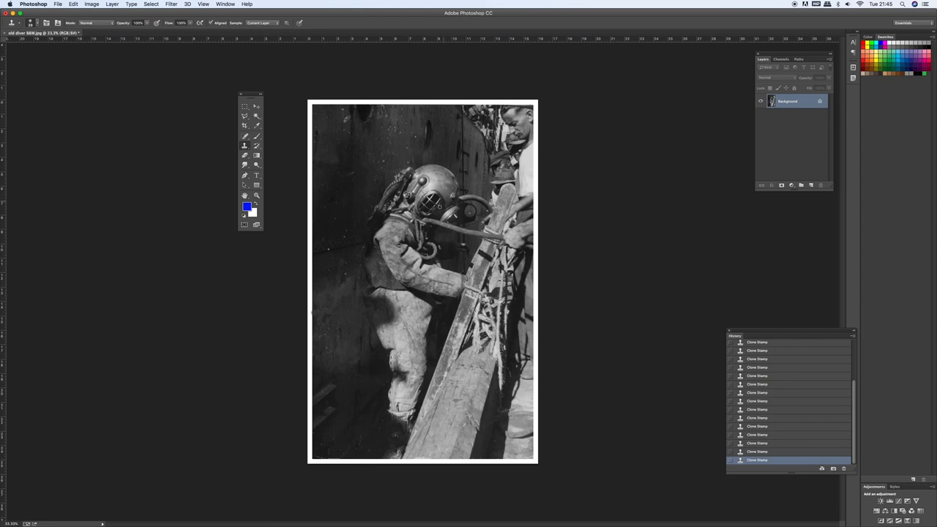
mouse_move(355, 269)
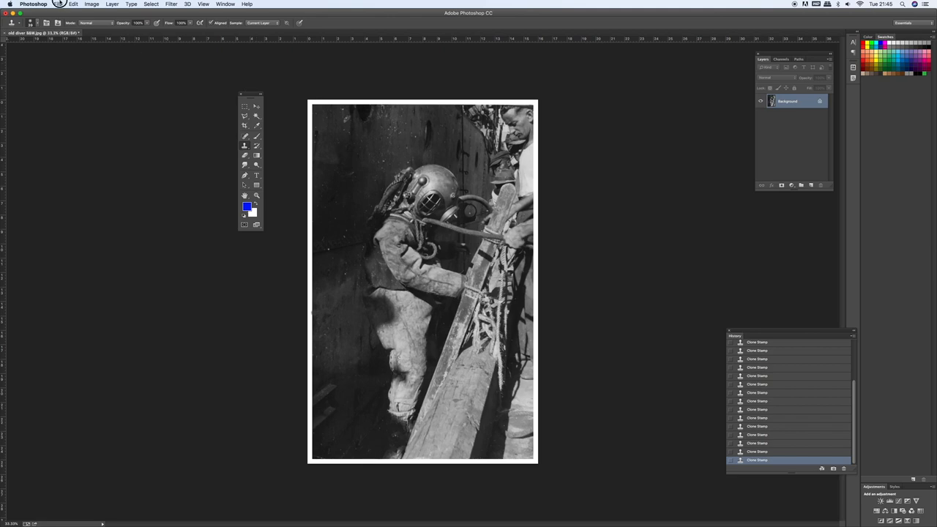
Save the retouched diver photo with File > Save.
left_click(57, 4)
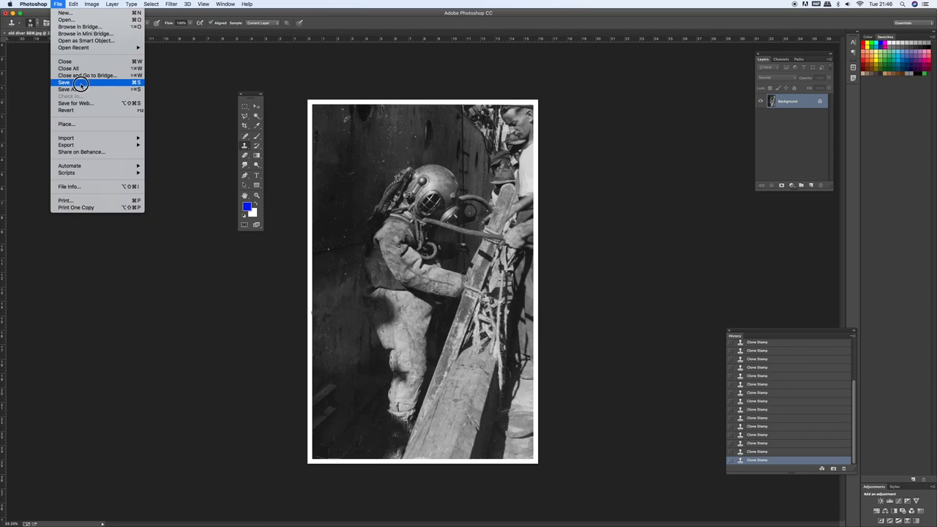
left_click(64, 82)
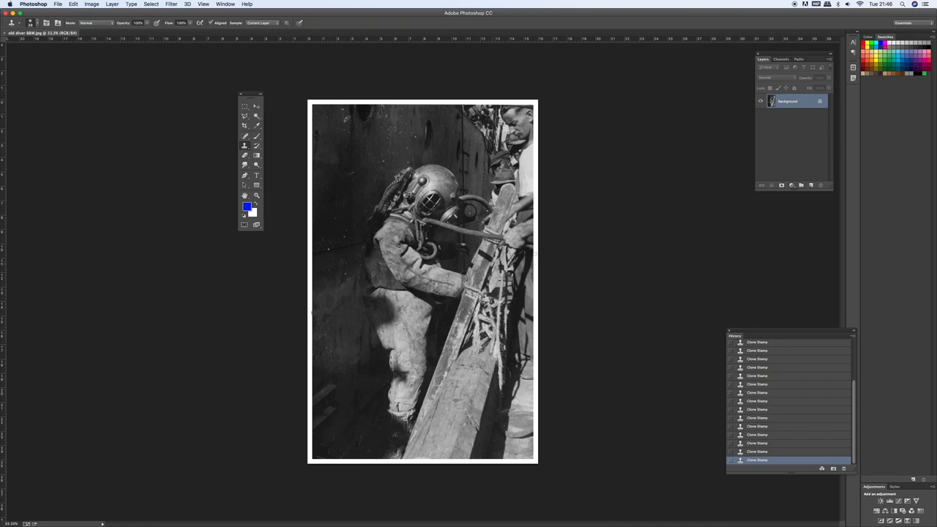
mouse_move(562, 281)
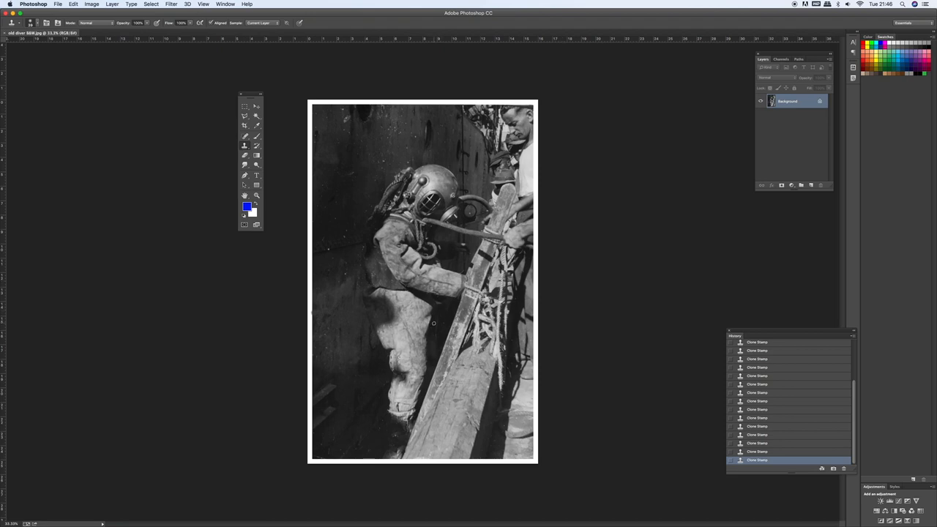
mouse_move(436, 318)
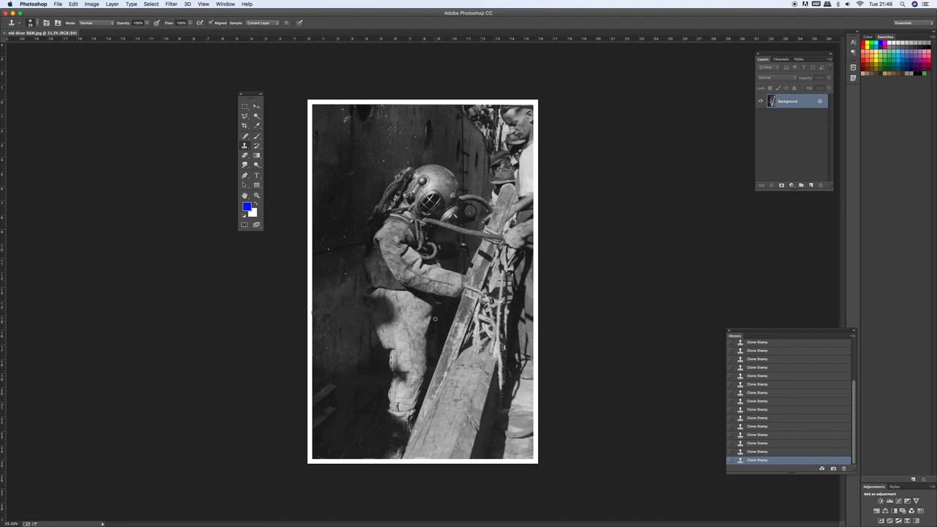